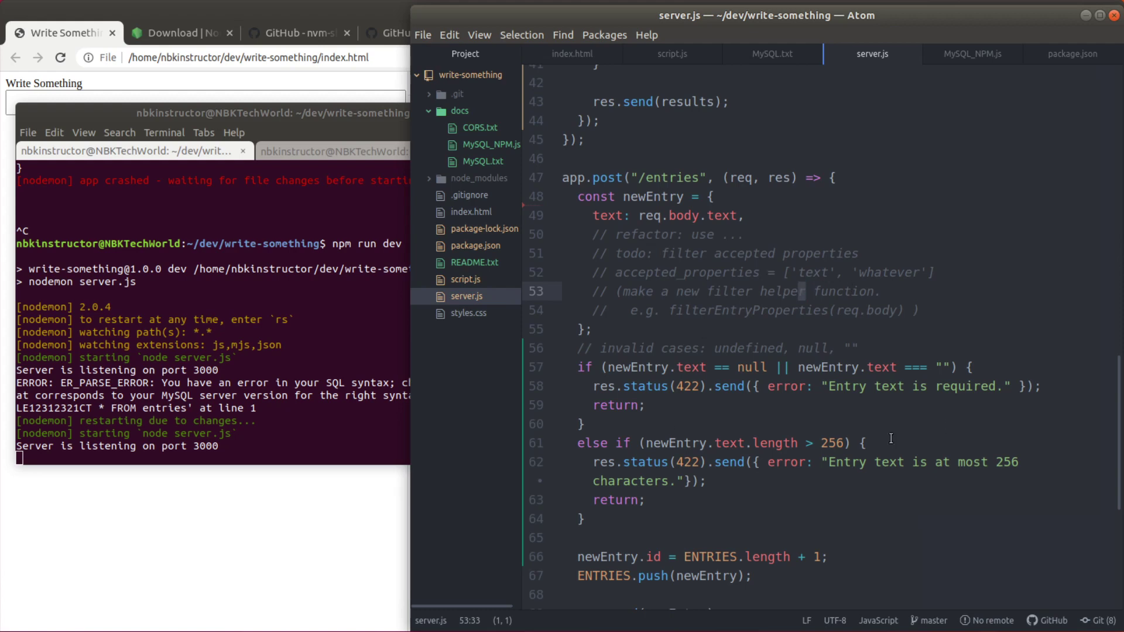
# Switch to the MySQL_NPM.js notes tab showing the example select and insert queries
pyautogui.click(753, 575)
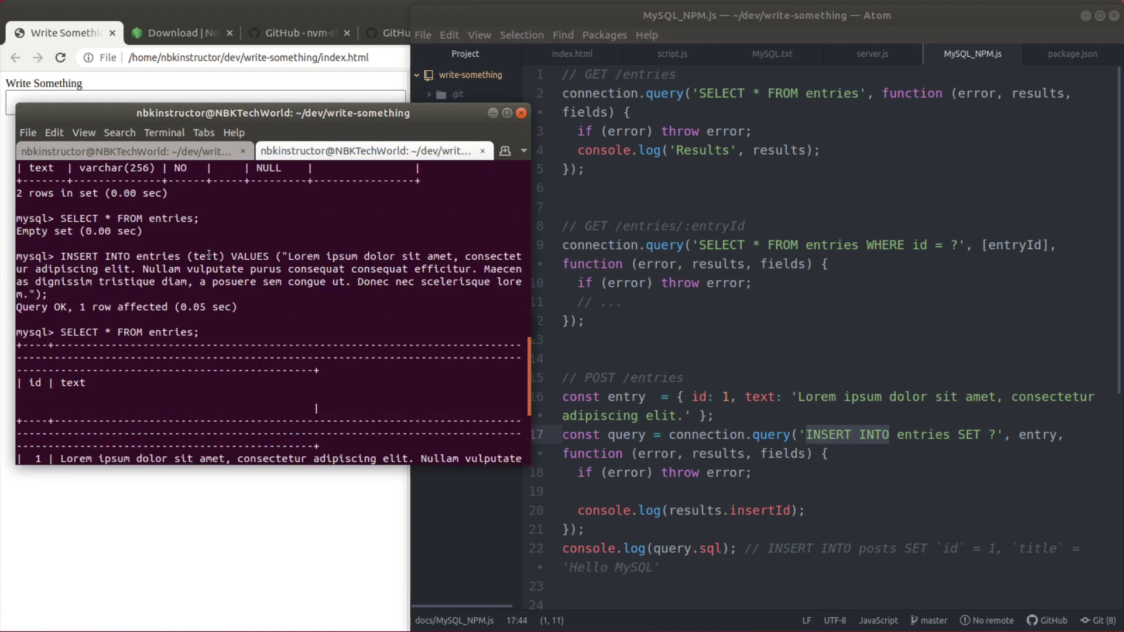
pyautogui.doubleClick(206, 256)
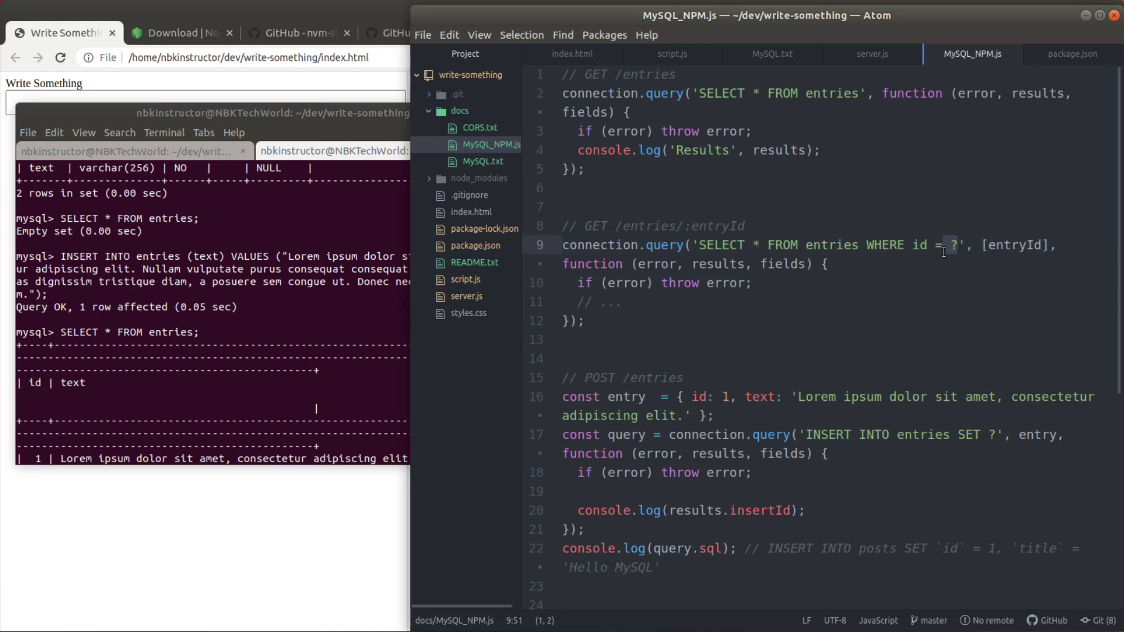
pyautogui.doubleClick(663, 245)
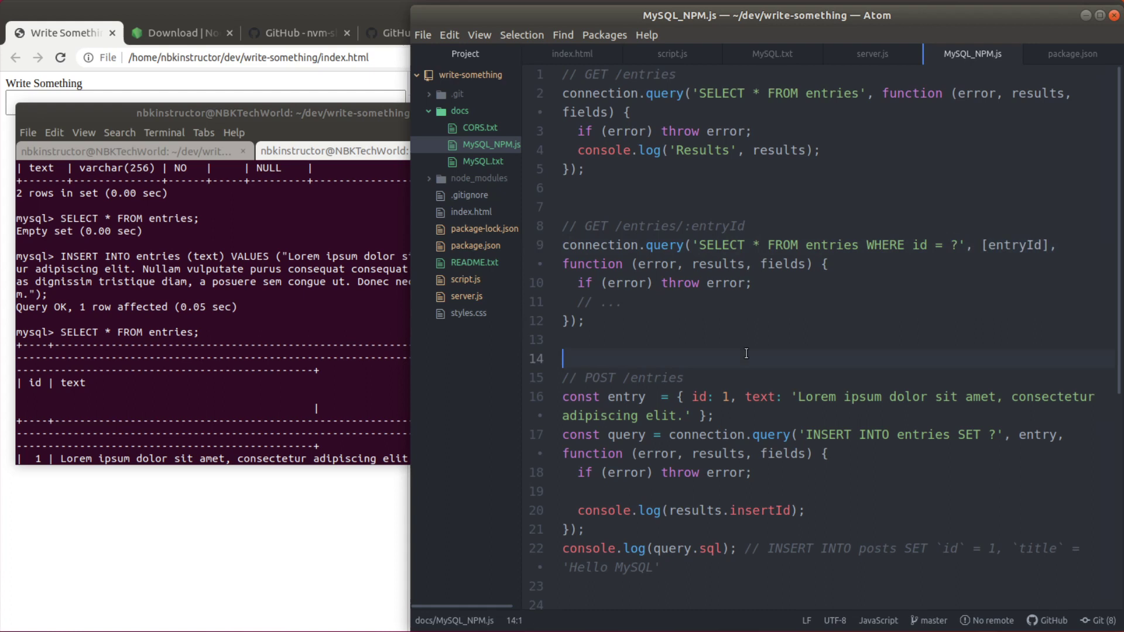
pyautogui.moveTo(858, 391)
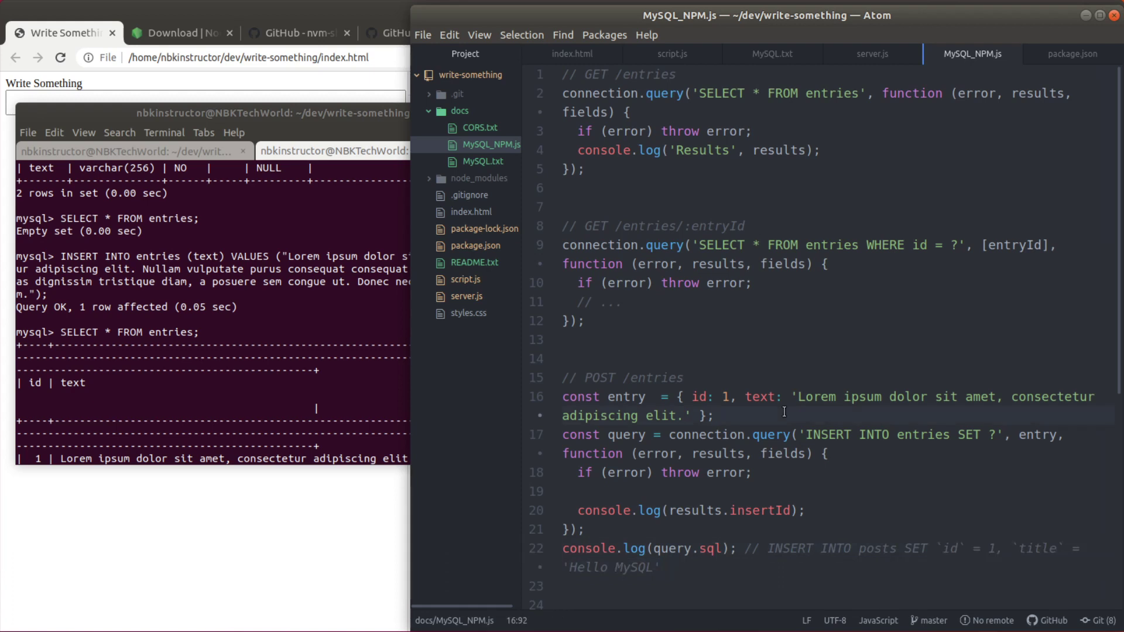
pyautogui.click(737, 548)
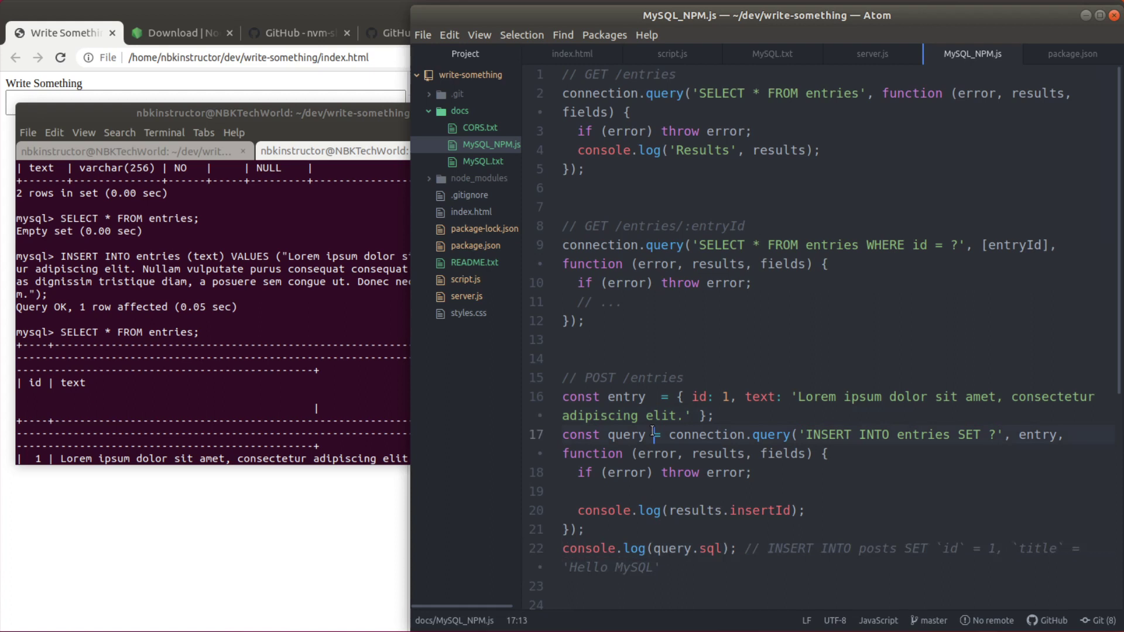
pyautogui.moveTo(945, 439)
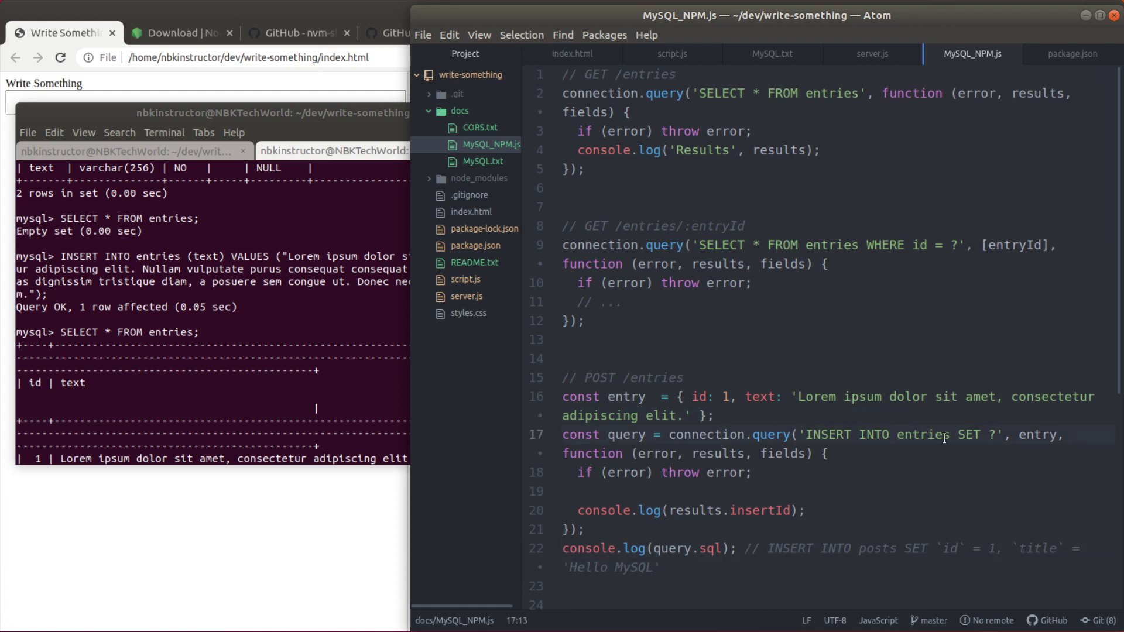
pyautogui.click(999, 435)
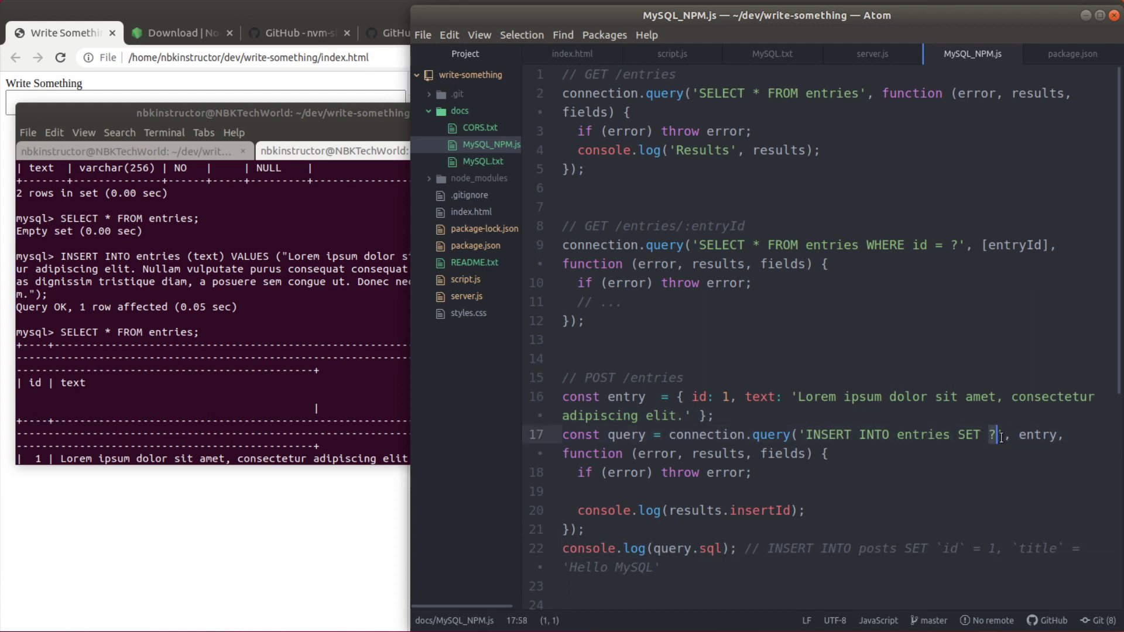
pyautogui.doubleClick(1038, 434)
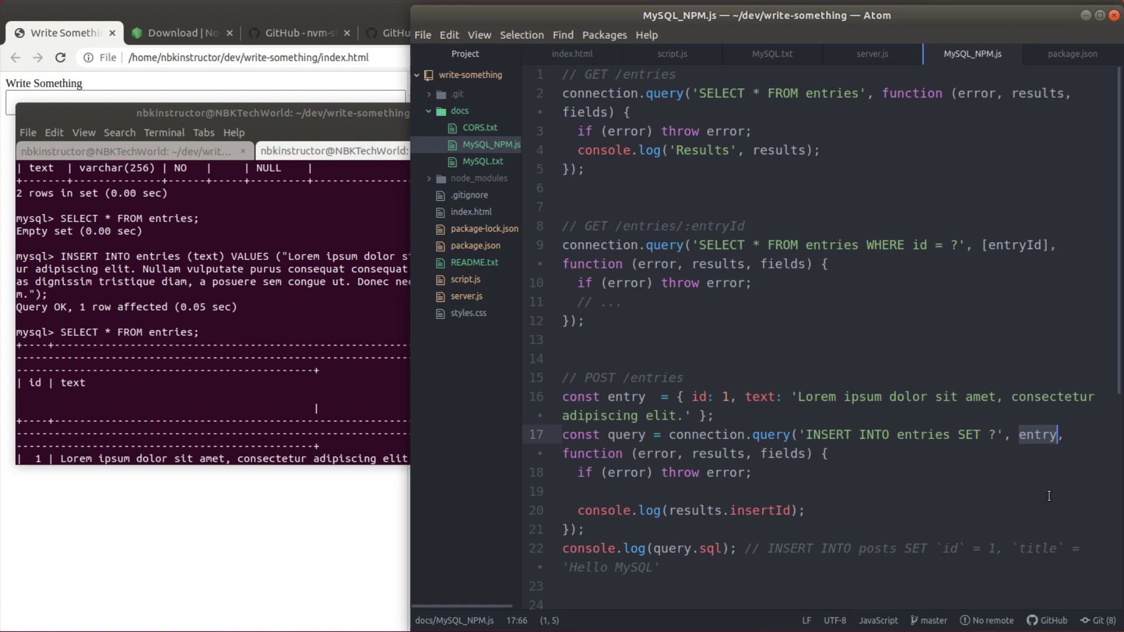
pyautogui.moveTo(788, 273)
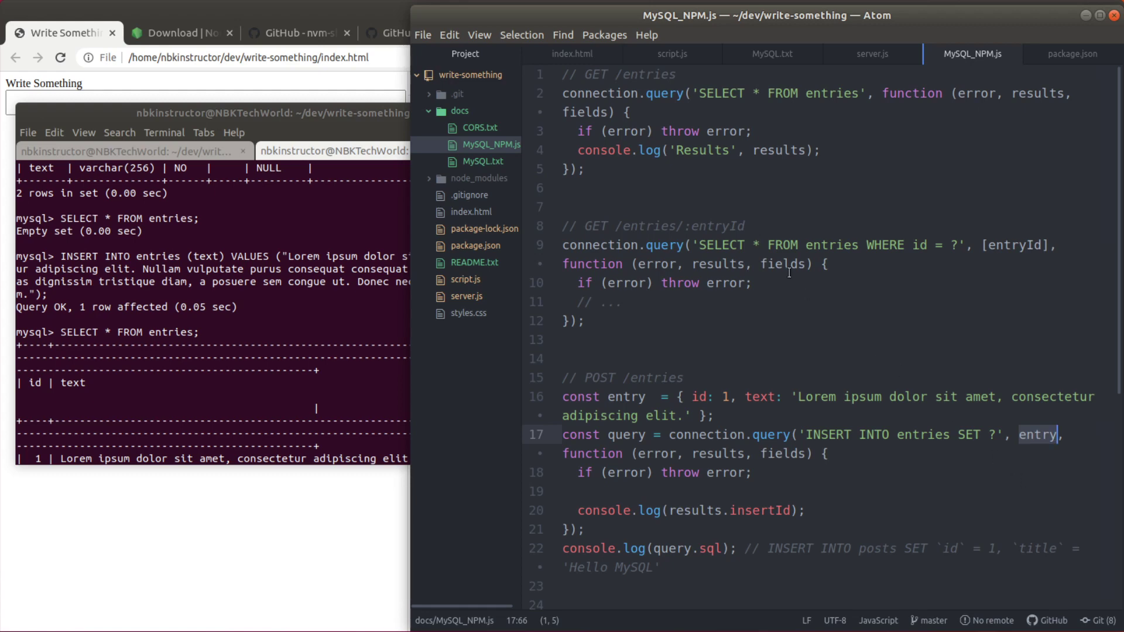
pyautogui.moveTo(885, 61)
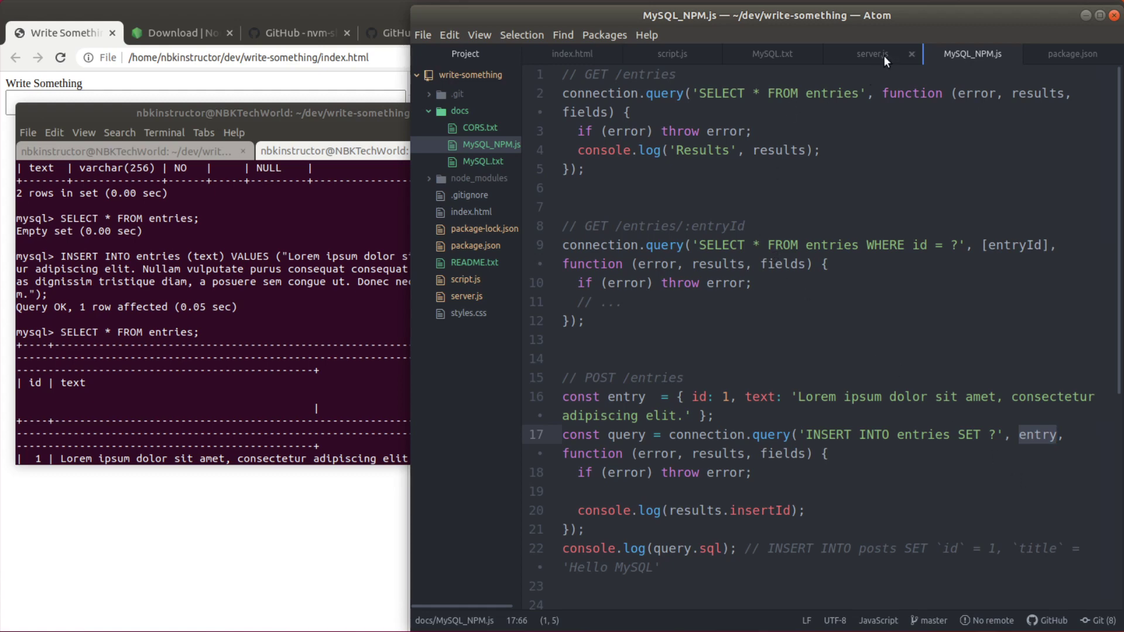
# Switch back to the server.js tab at the POST /entries handler
pyautogui.click(872, 54)
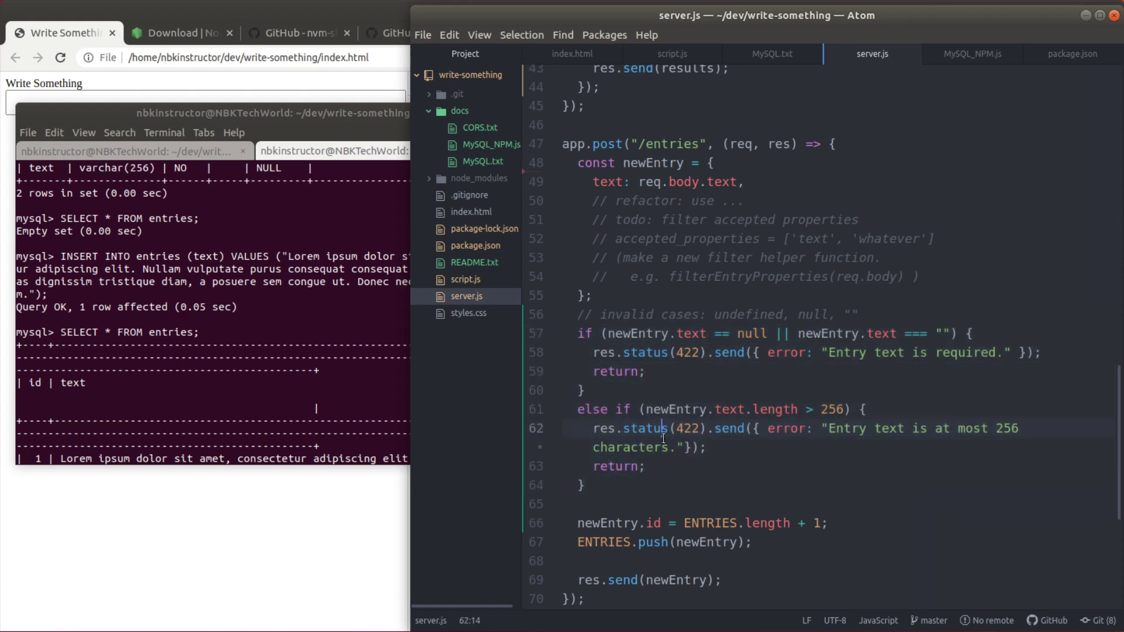
pyautogui.moveTo(759, 487)
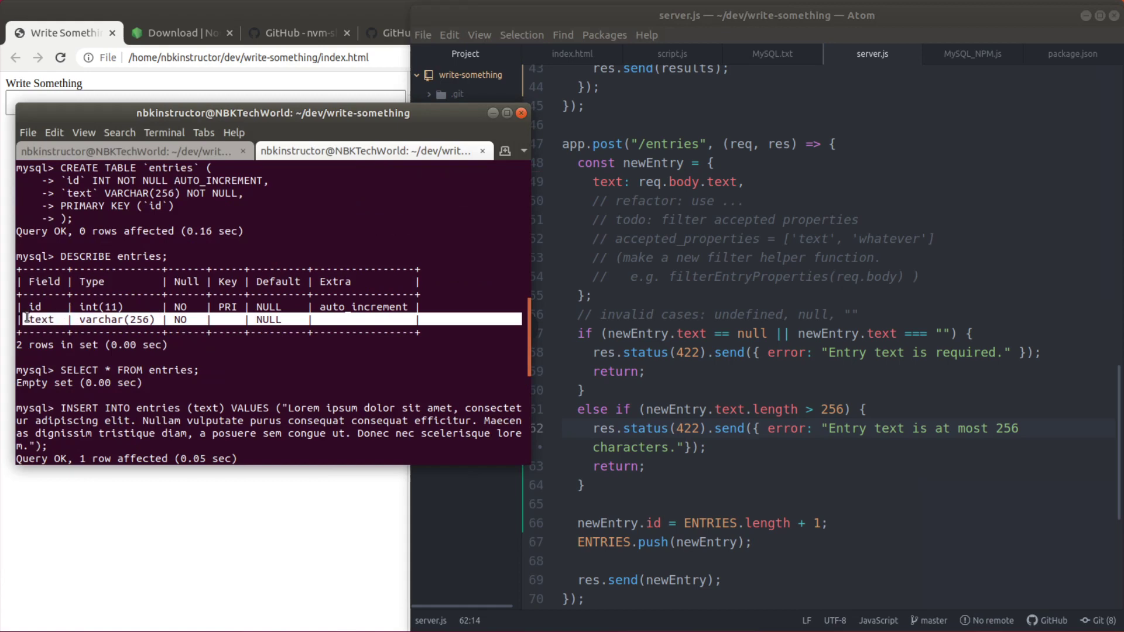
pyautogui.doubleClick(40, 318)
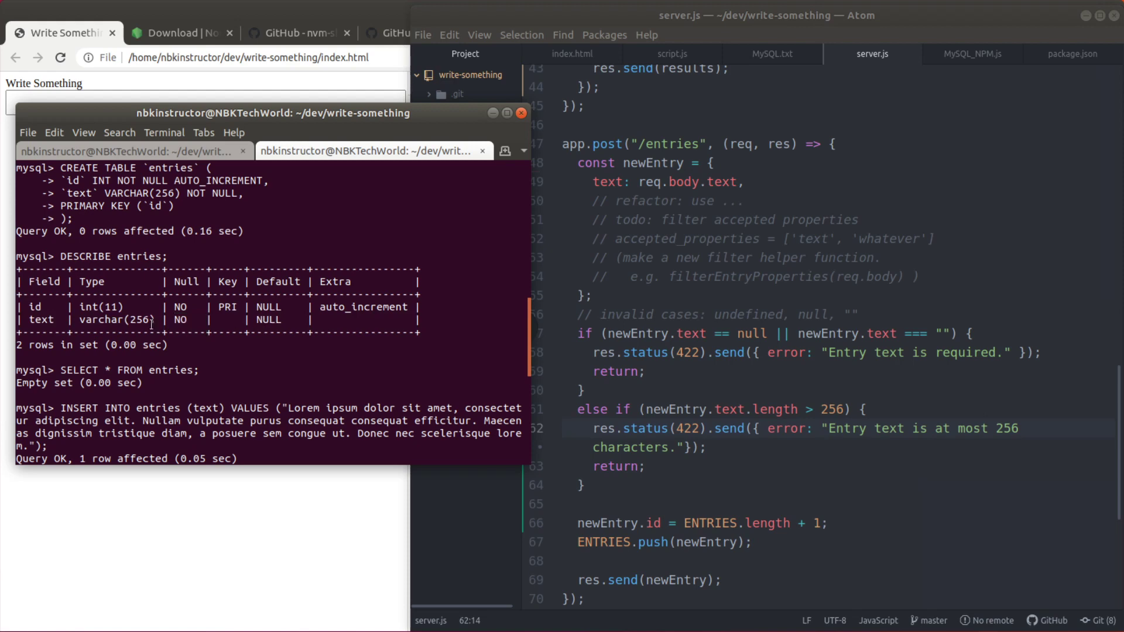
pyautogui.doubleClick(138, 319)
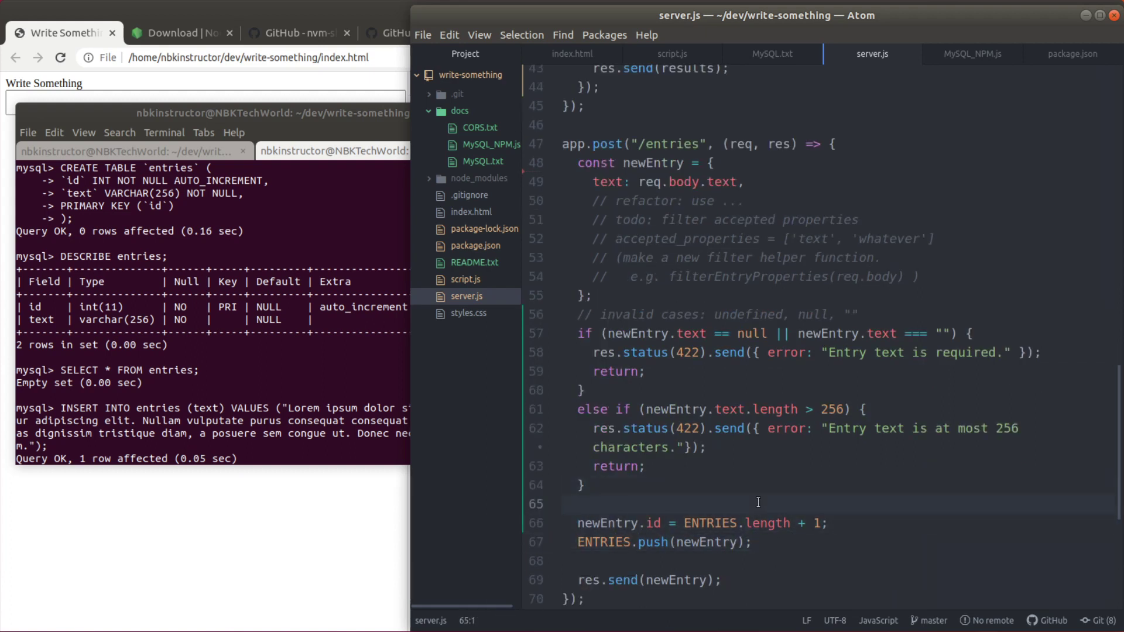
# Add connection.query("INSERT INTO entries SET ?", newEntry, function...) to the POST /entries route
pyautogui.press('Enter')
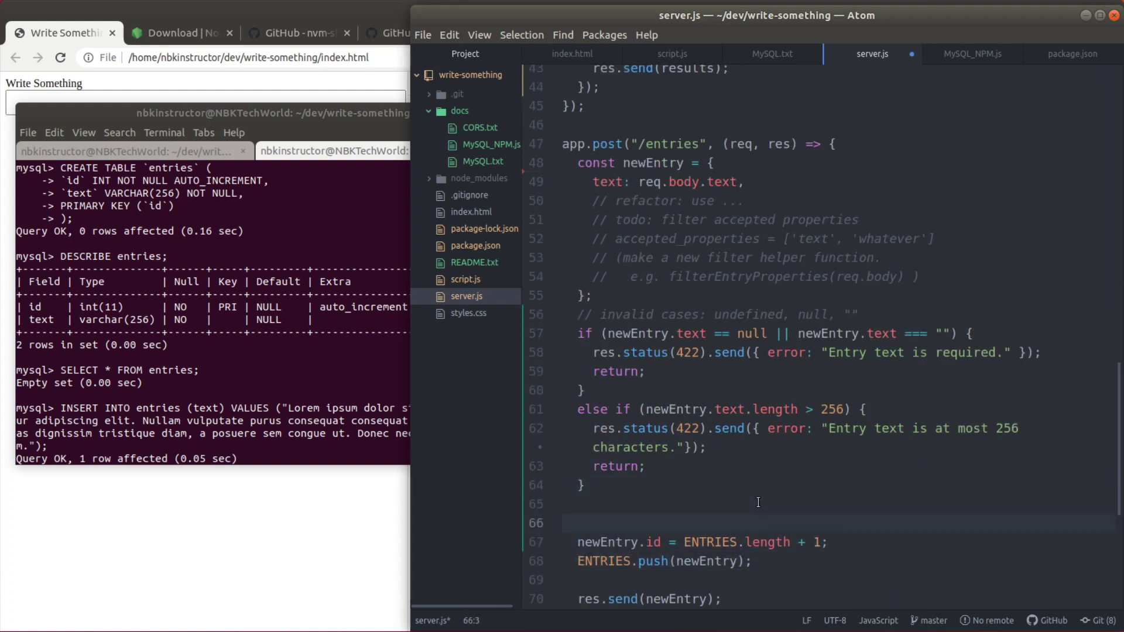
pyautogui.write('connection')
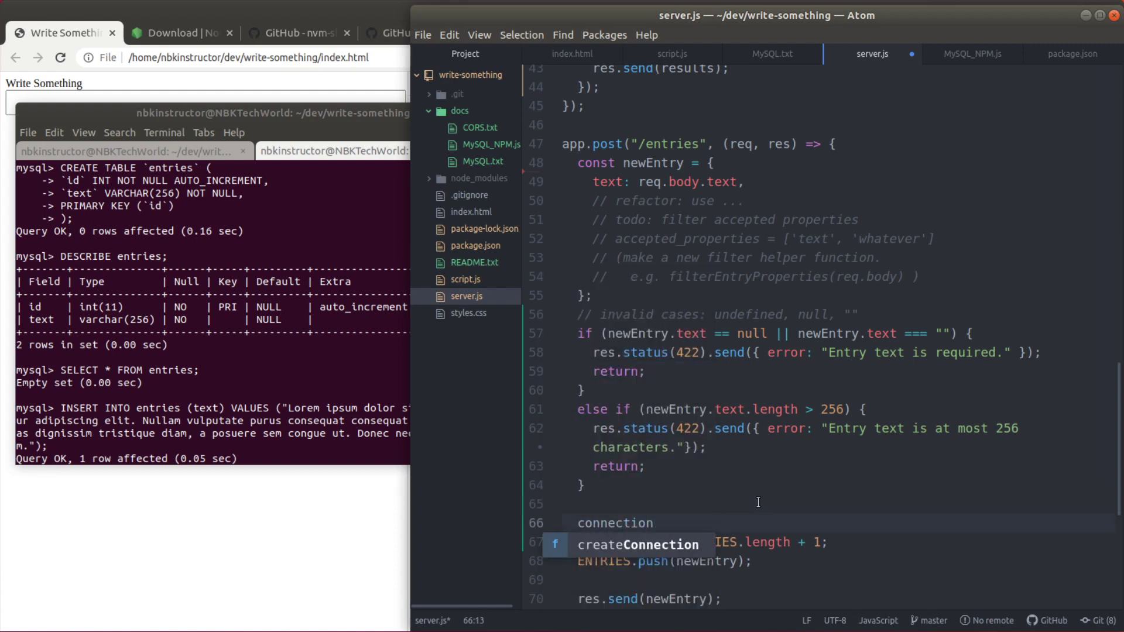
pyautogui.write('.query()')
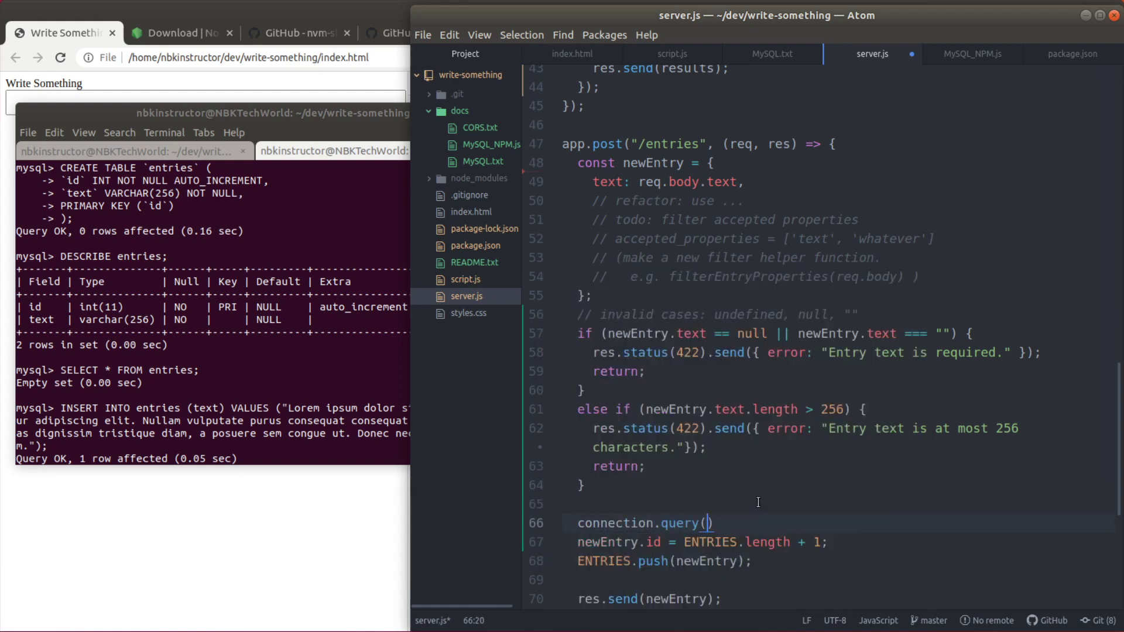
pyautogui.write('""')
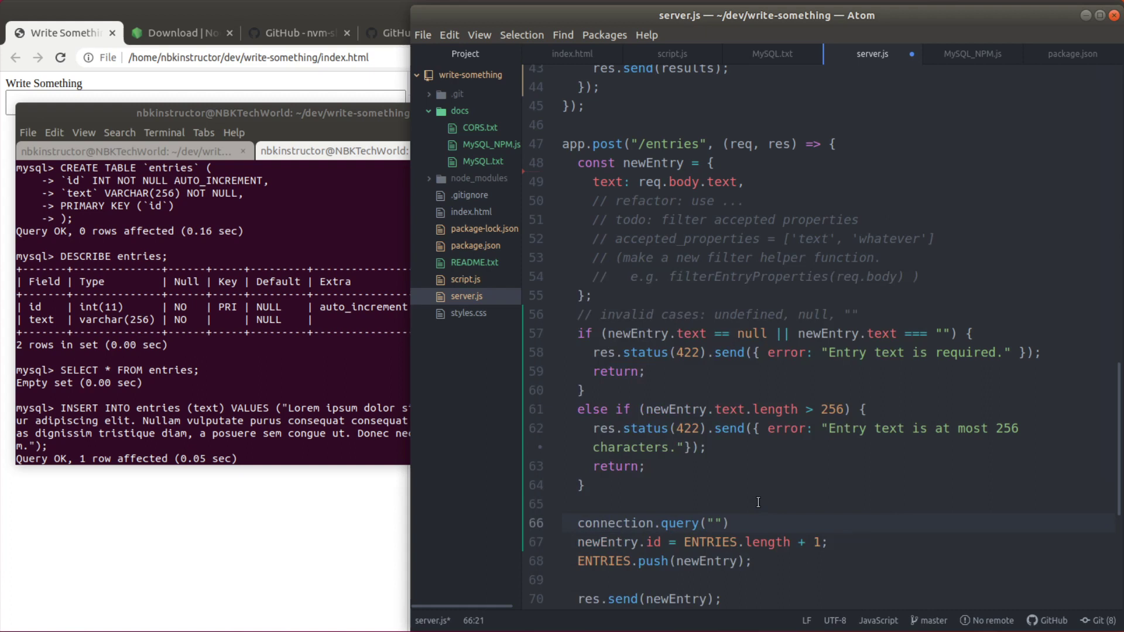
pyautogui.write('INSERT INTO')
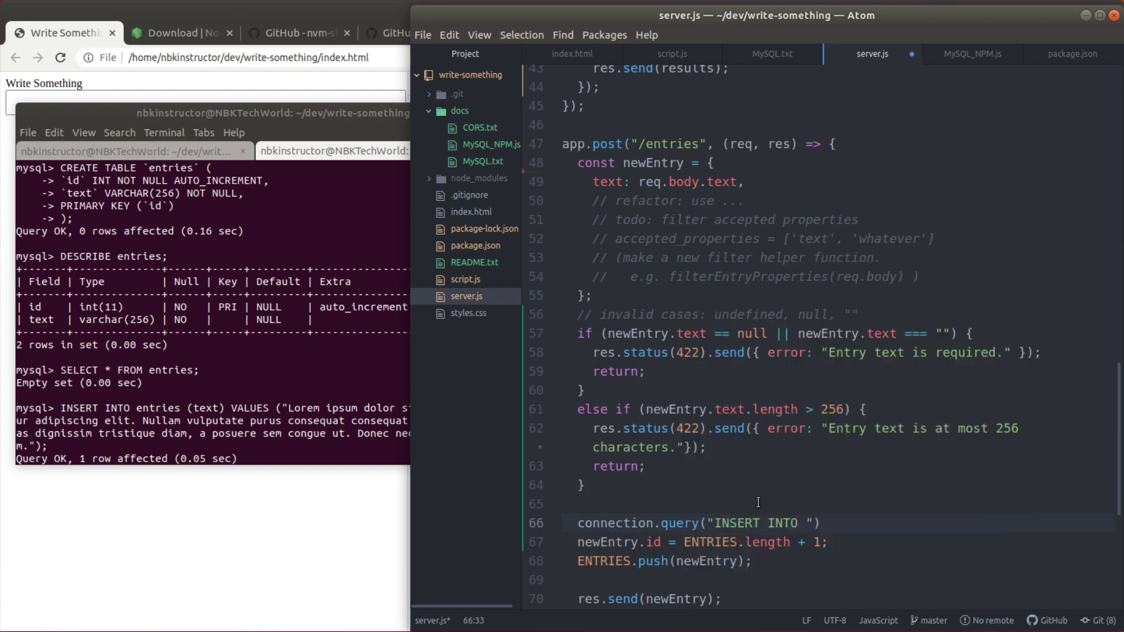
pyautogui.write('entries')
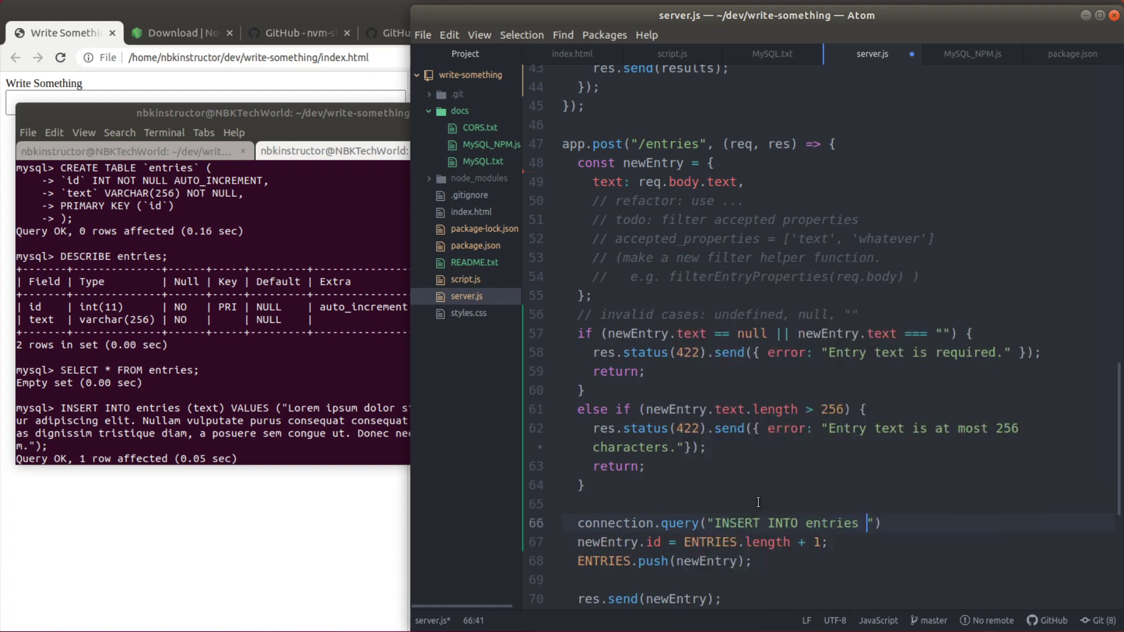
pyautogui.write('SET')
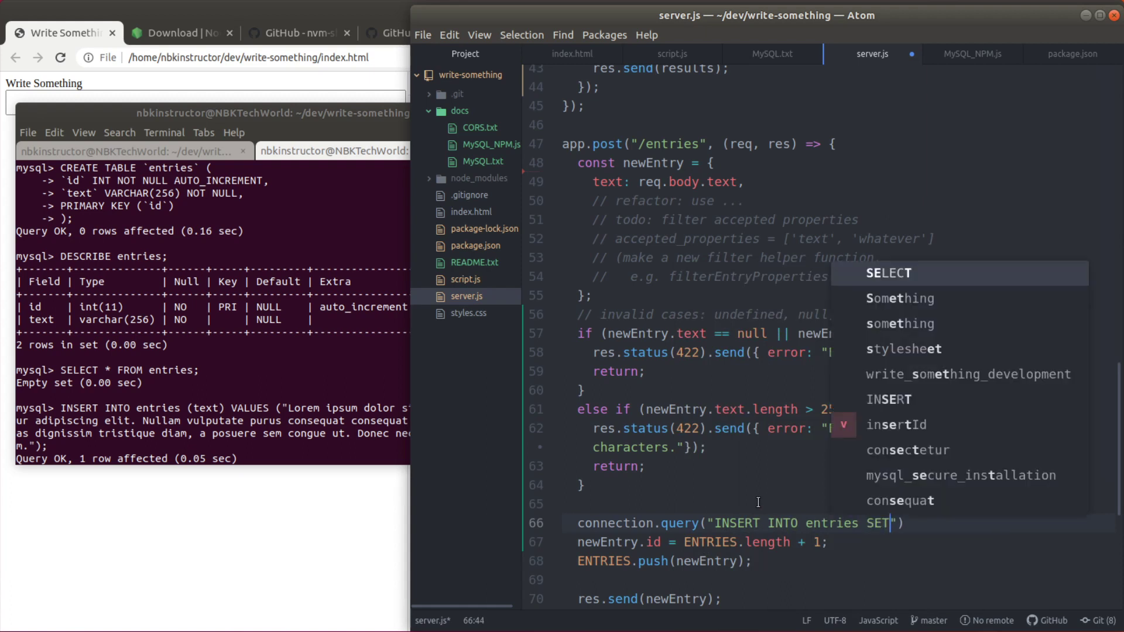
pyautogui.write('?')
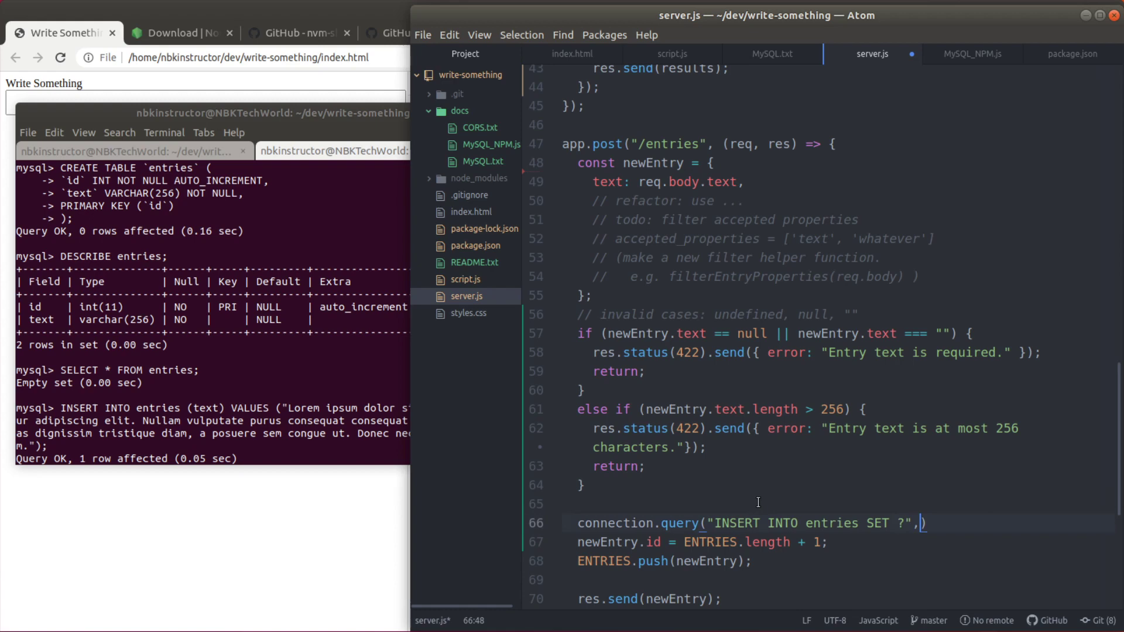
pyautogui.write('" "')
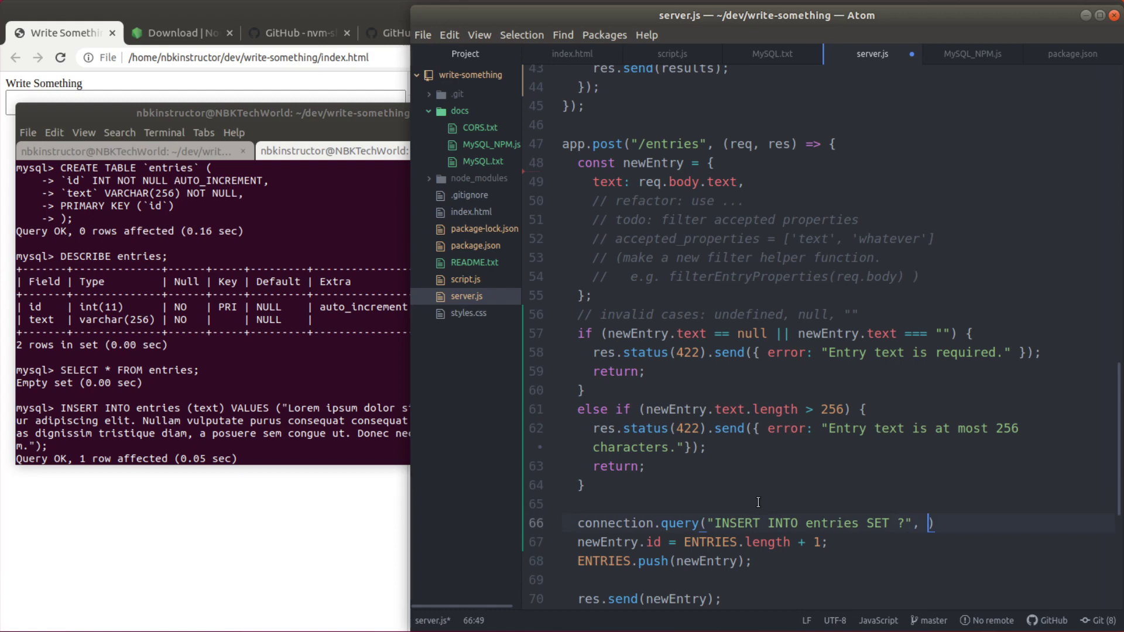
pyautogui.write('newEntry')
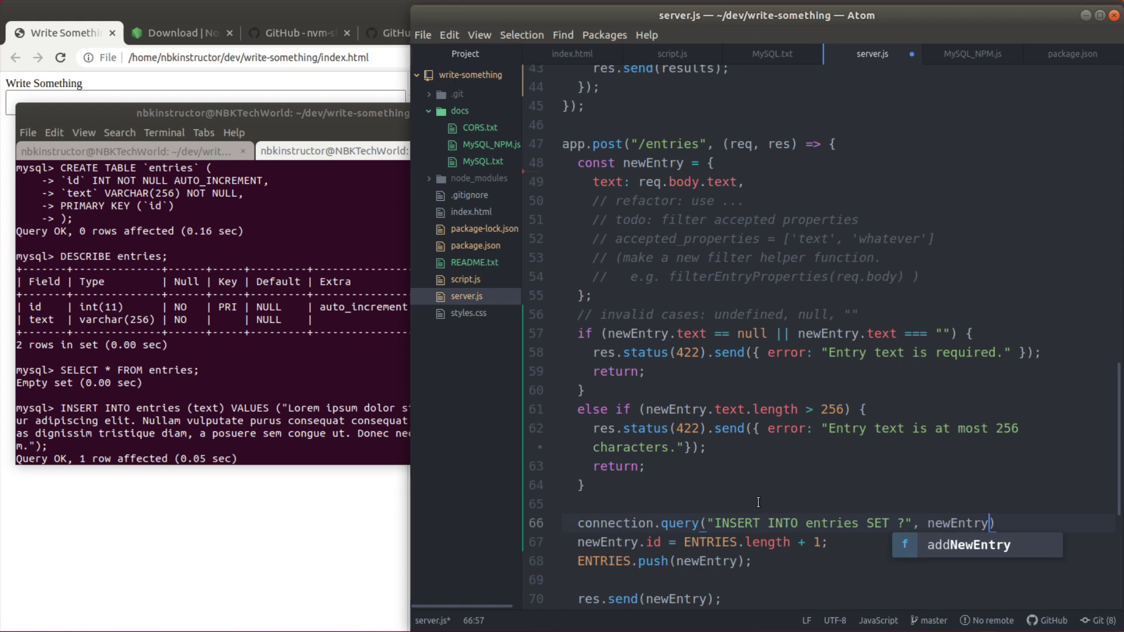
pyautogui.click(595, 182)
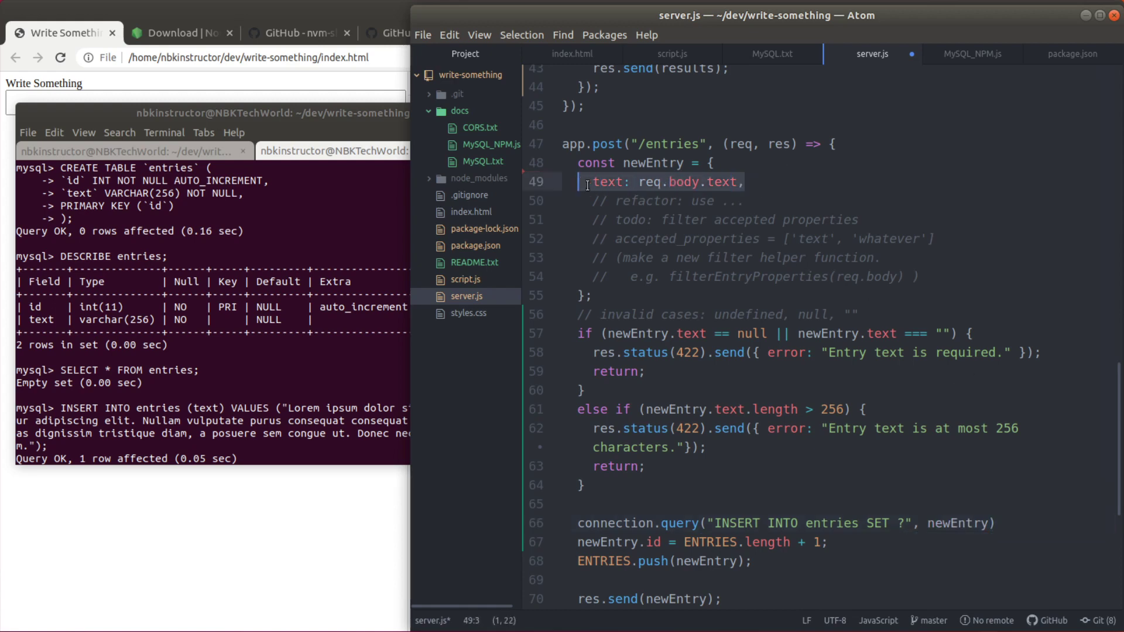
pyautogui.click(994, 523)
pyautogui.write(', func')
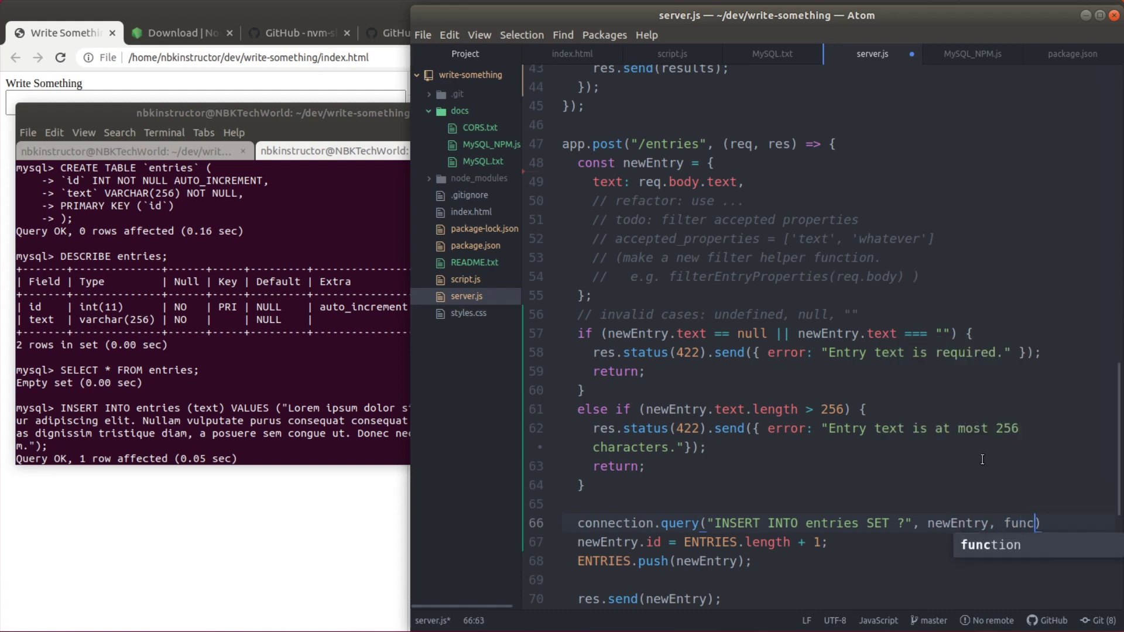
pyautogui.press('Tab')
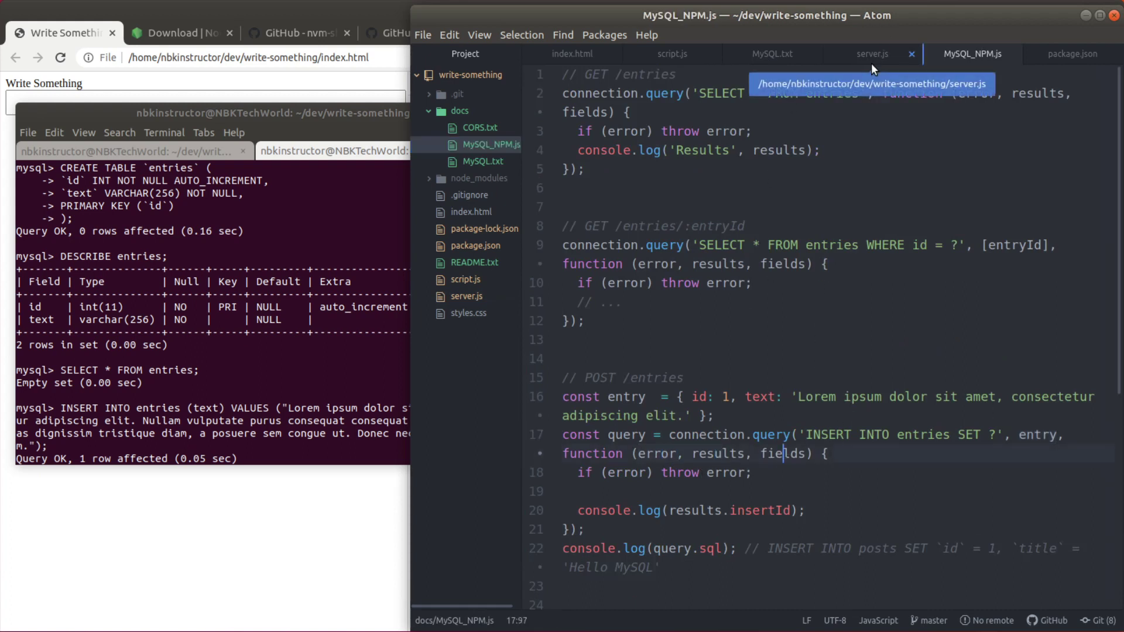
# Give the query callback (error, results, fields) parameters and log { results, fields }
pyautogui.click(871, 53)
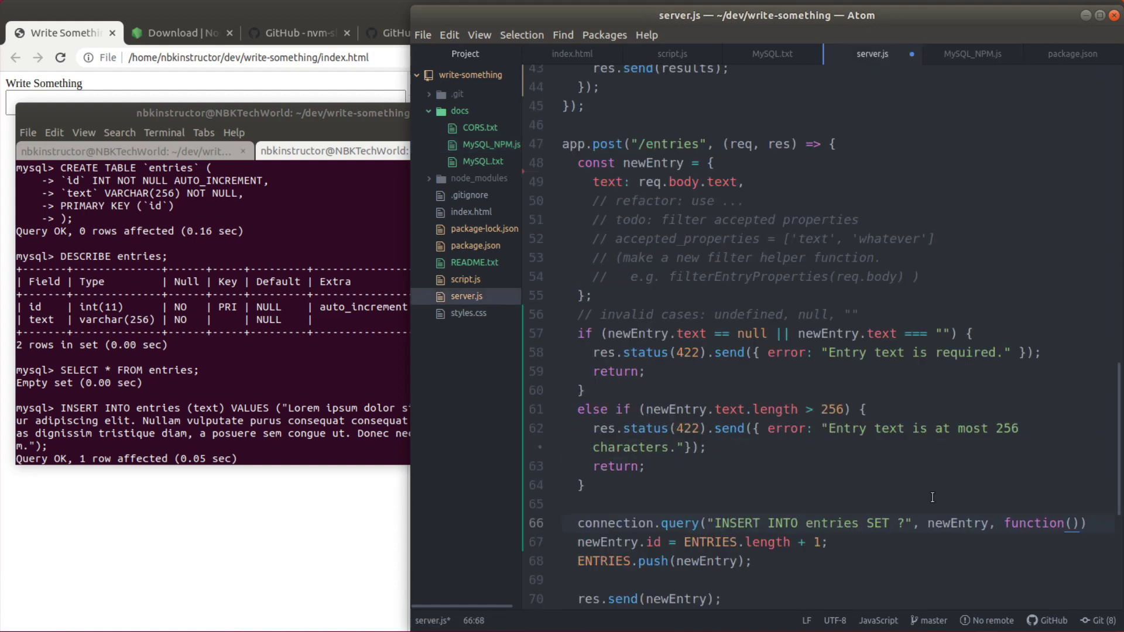
pyautogui.write('error, results, fields')
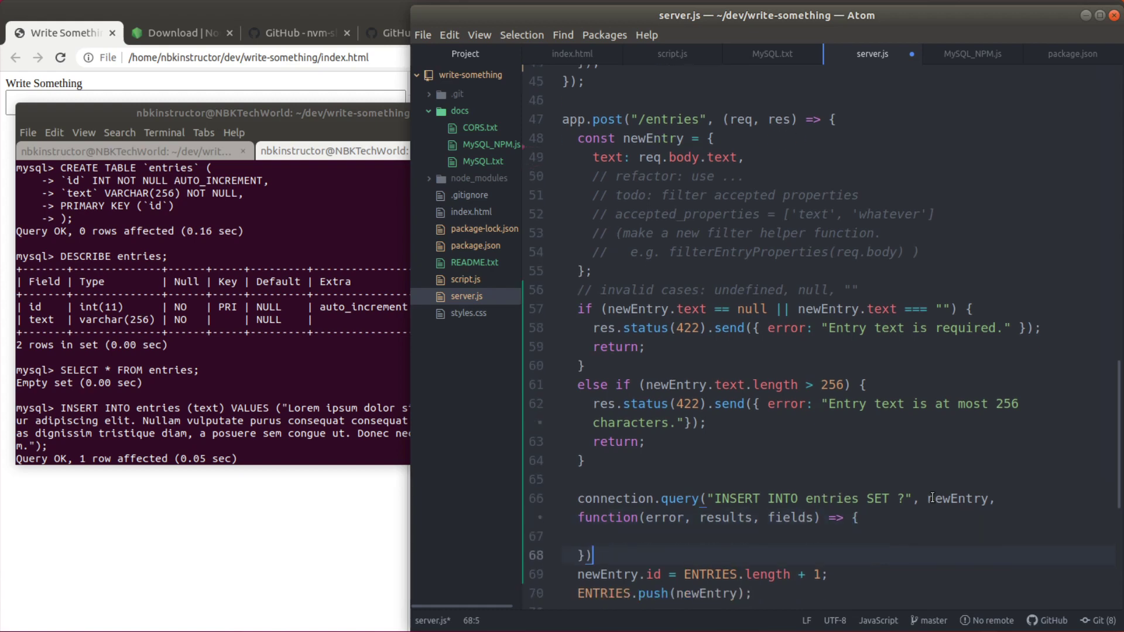
pyautogui.write('conso')
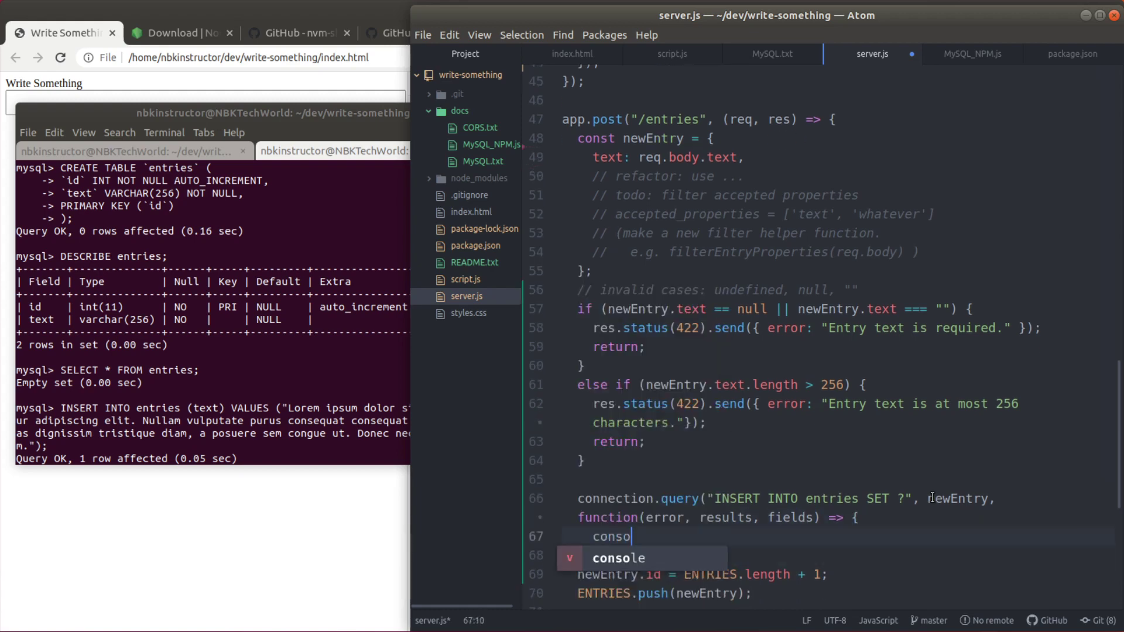
pyautogui.write('le.log({ reesults, fields')
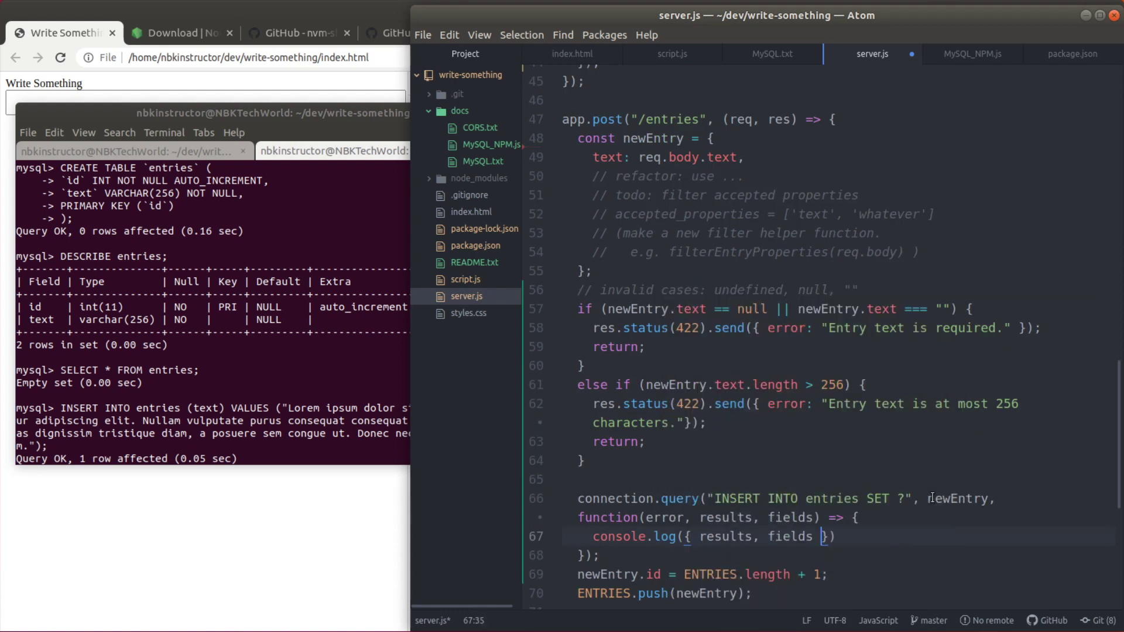
pyautogui.write(');')
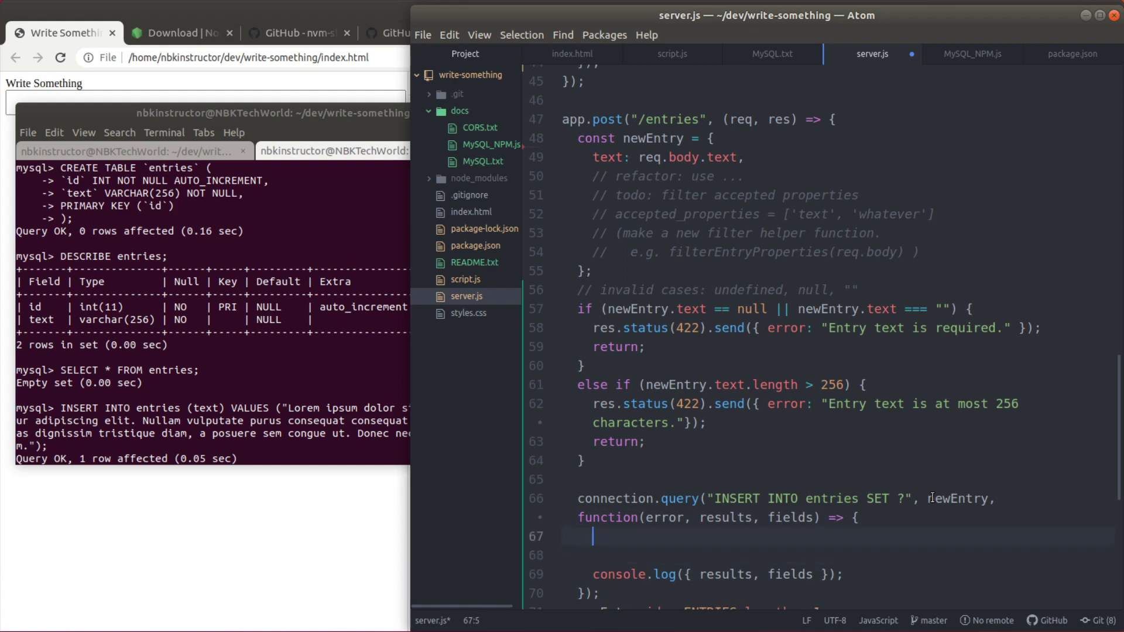
# Add an if (error) { ... return; } branch inside the insert callback
pyautogui.write('if (error) {')
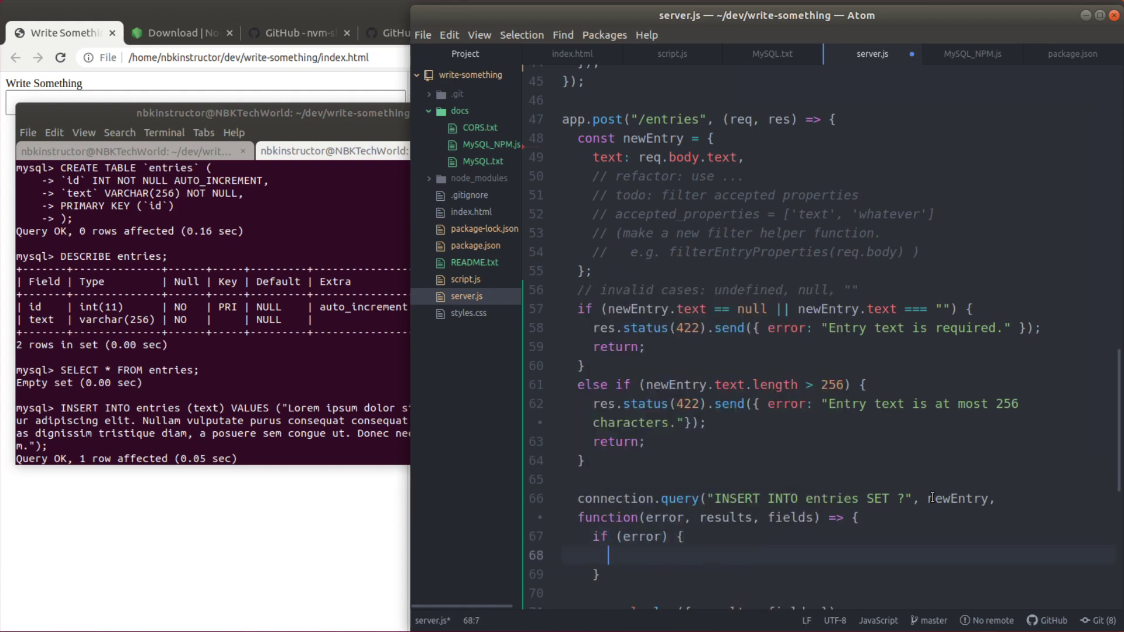
pyautogui.scroll(-3)
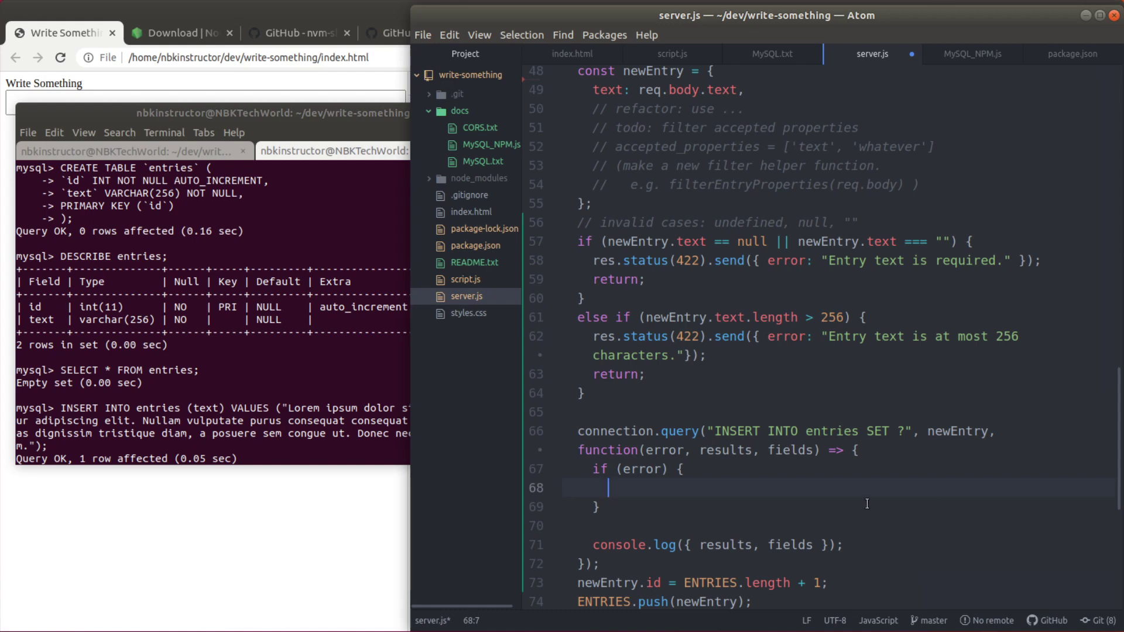
pyautogui.scroll(-3)
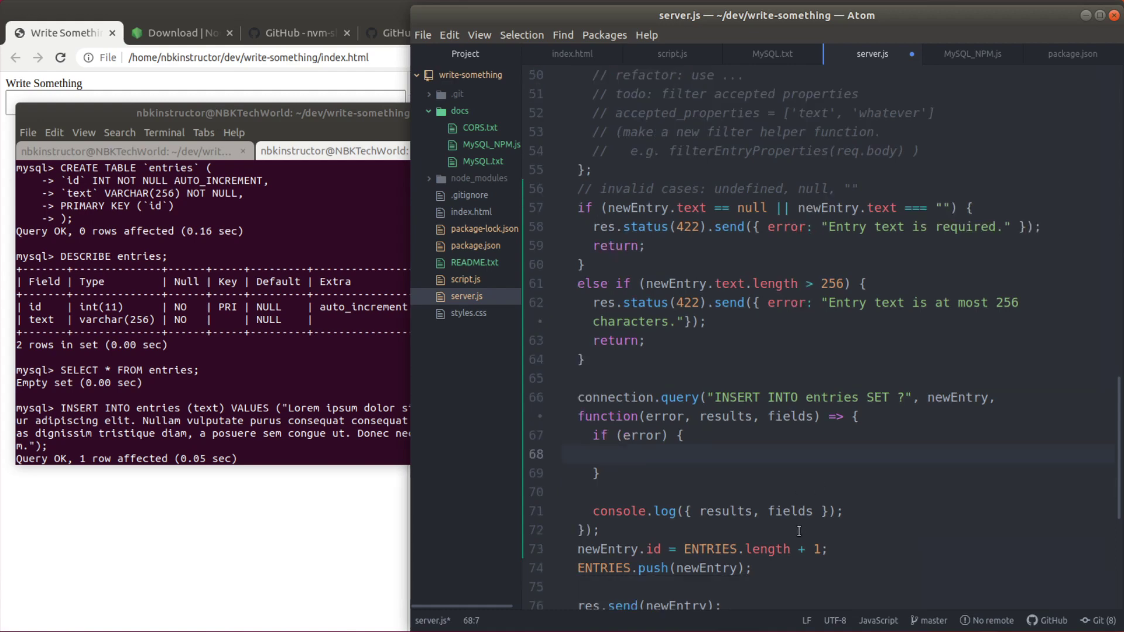
pyautogui.write('return;')
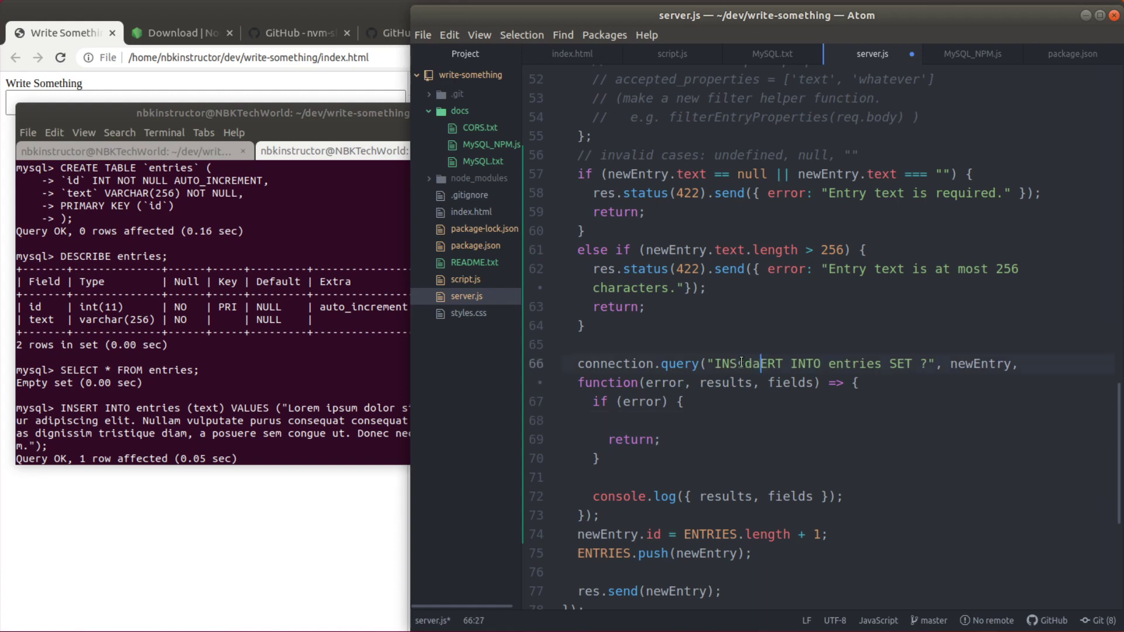
pyautogui.write('sdassd')
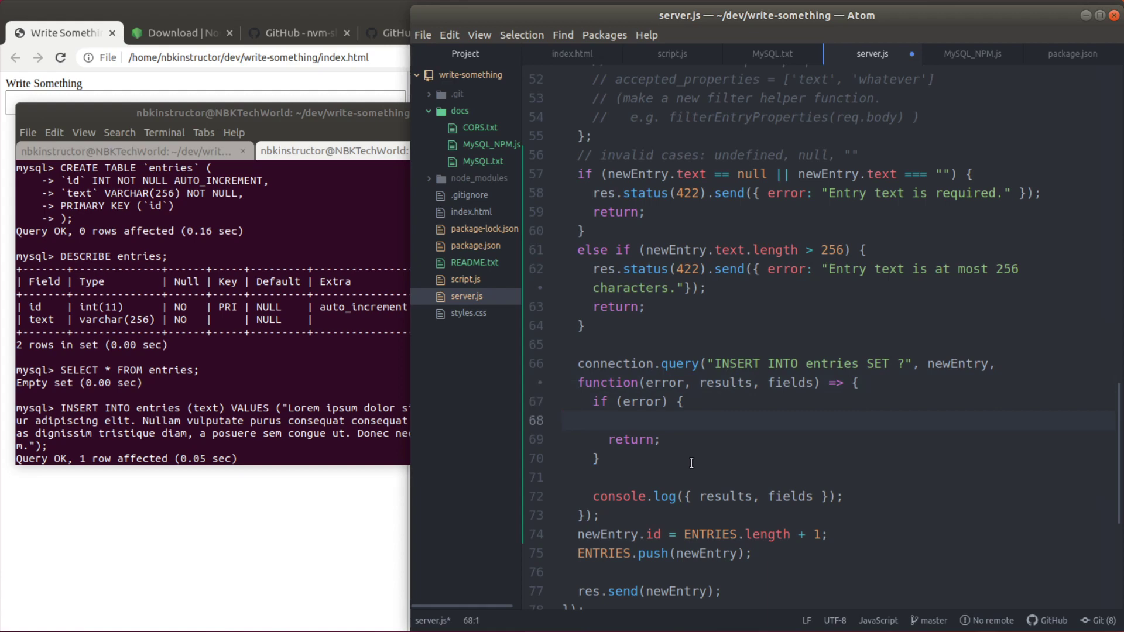
# Send status 500 with error "Failed to create new entry. Please try again later." in that branch
pyautogui.write('rs')
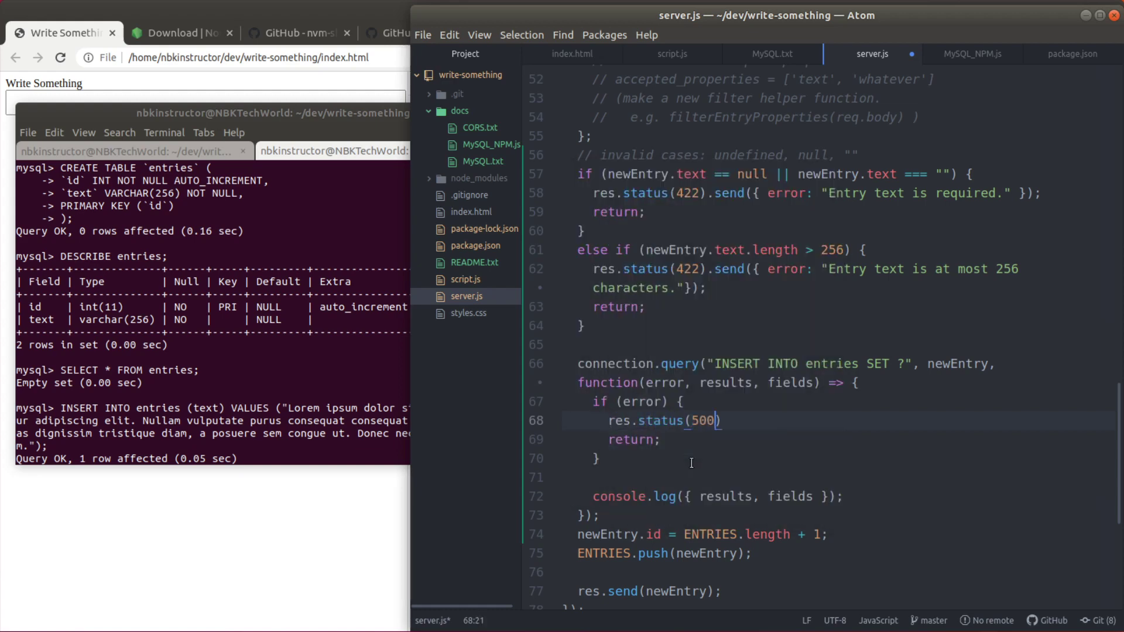
pyautogui.write('.send({})')
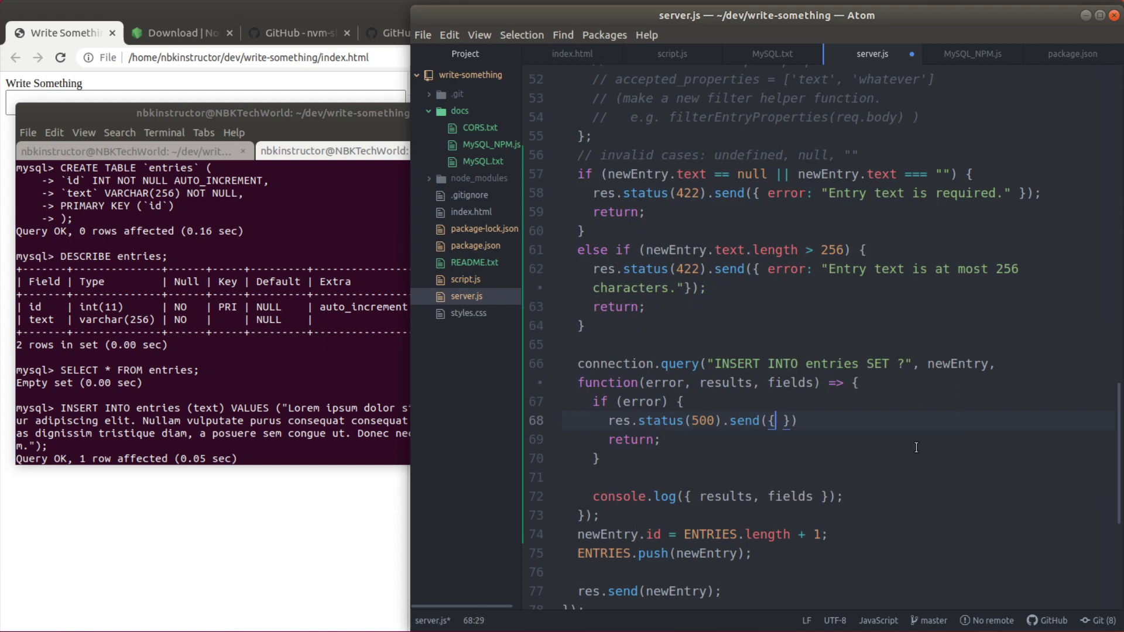
pyautogui.write('error: "')
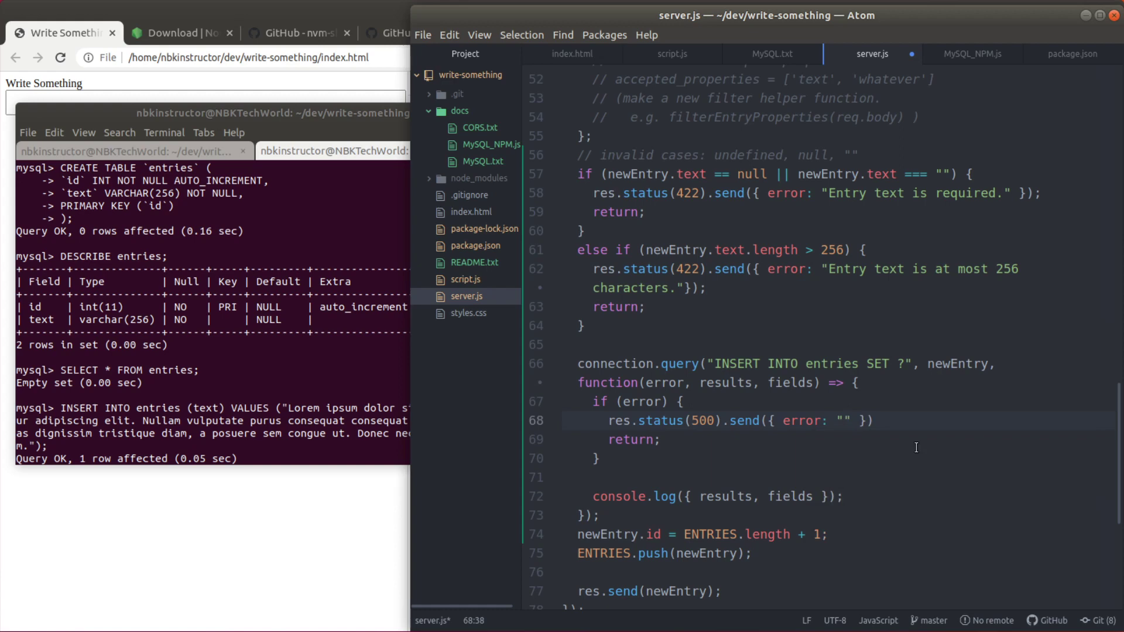
pyautogui.write('Failed to create new')
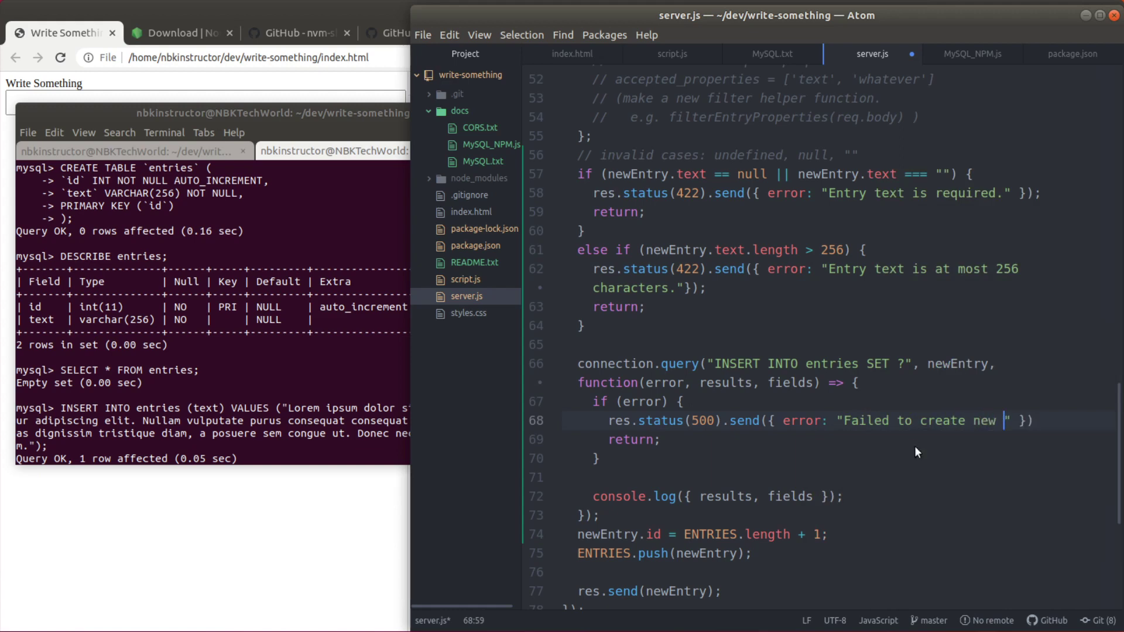
pyautogui.write('entry. Please')
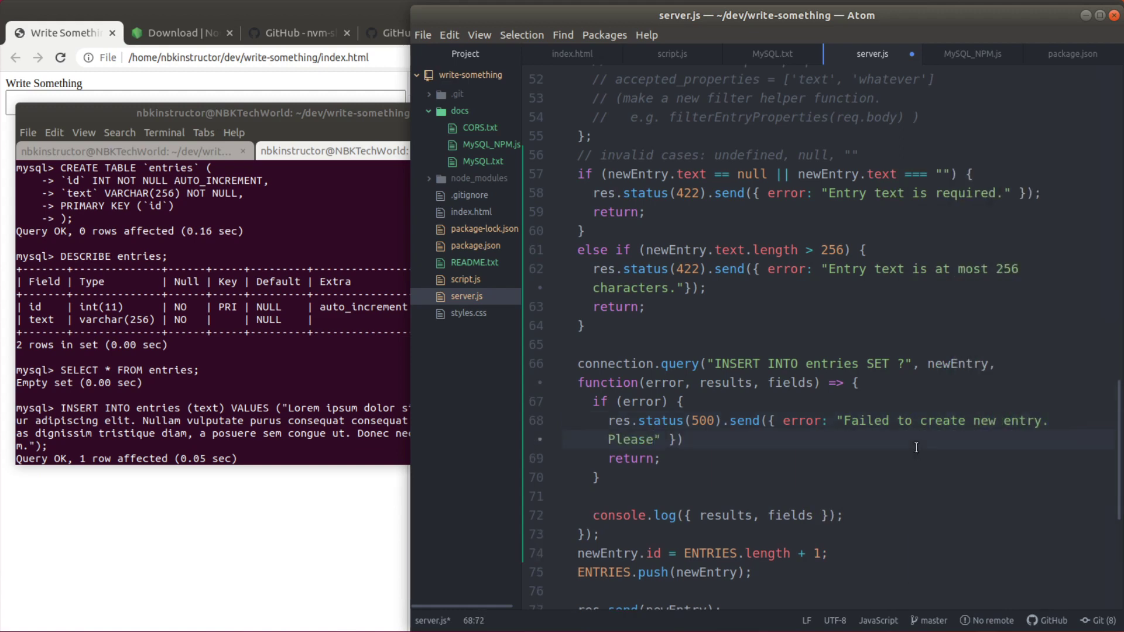
pyautogui.write('try again later.')
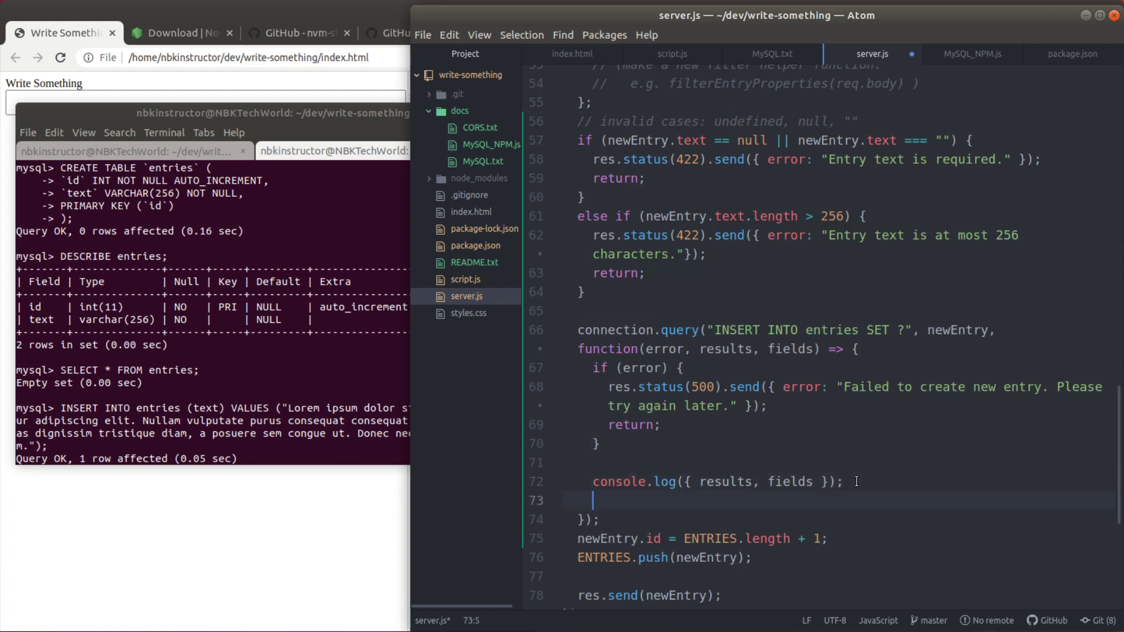
# Move the newEntry.id assignment into the callback after the results log, checking the MySQL notes' insert example
pyautogui.scroll(-3)
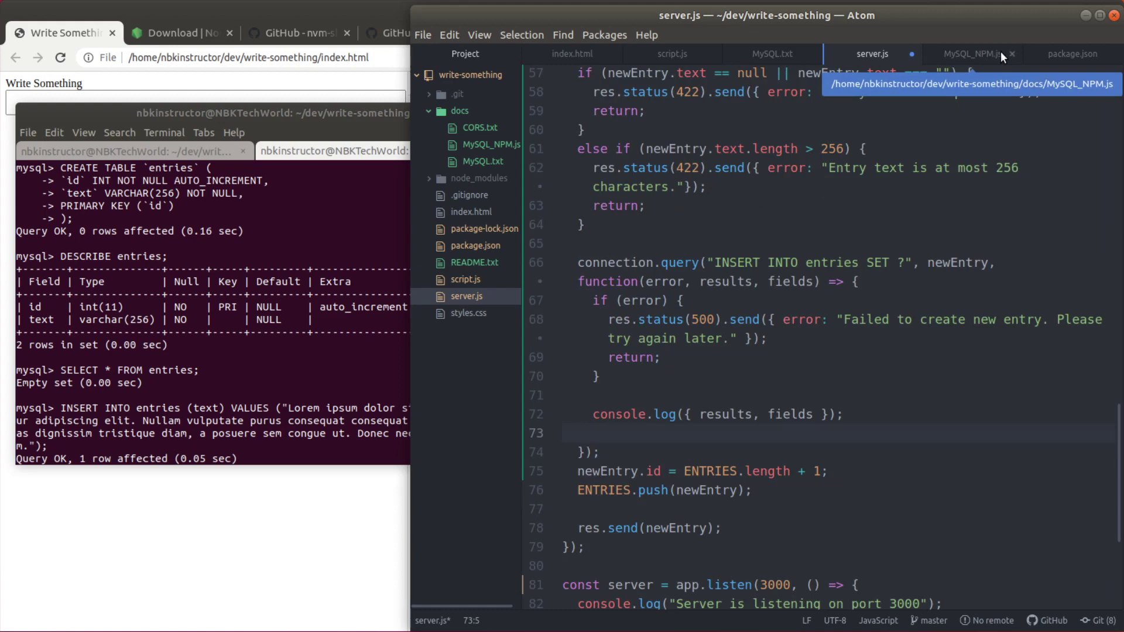
pyautogui.click(973, 54)
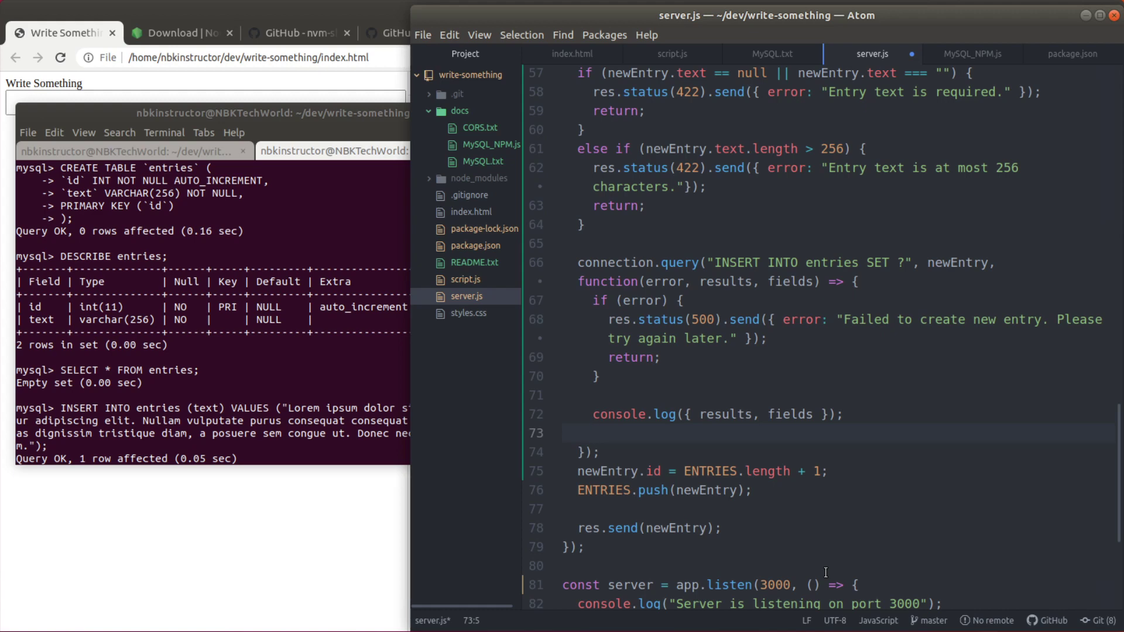
pyautogui.click(593, 433)
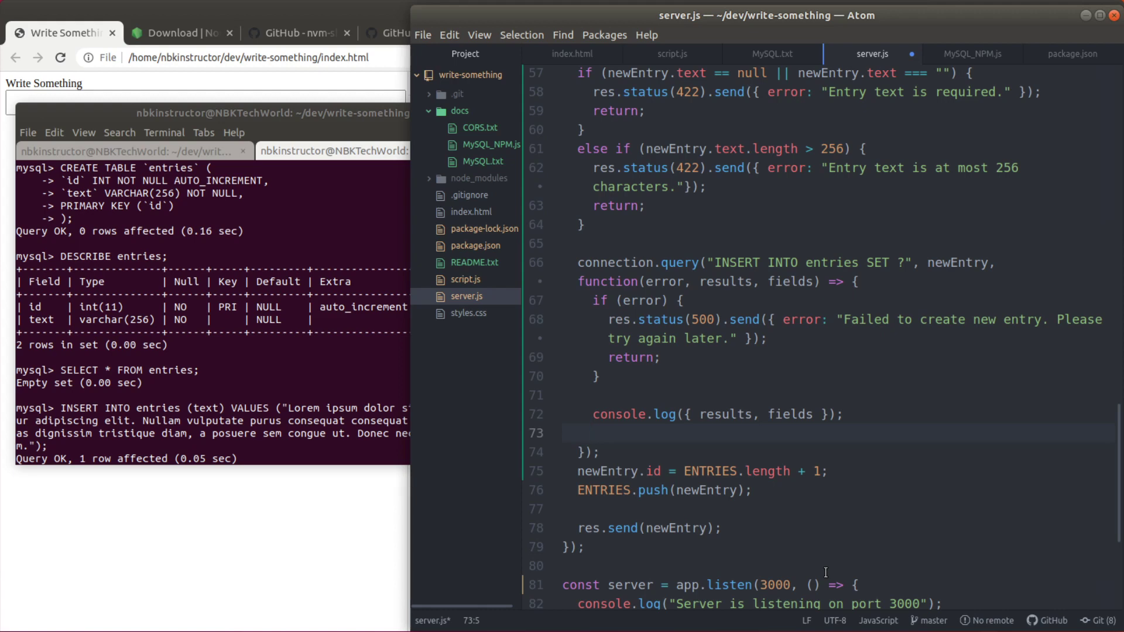
pyautogui.click(592, 433)
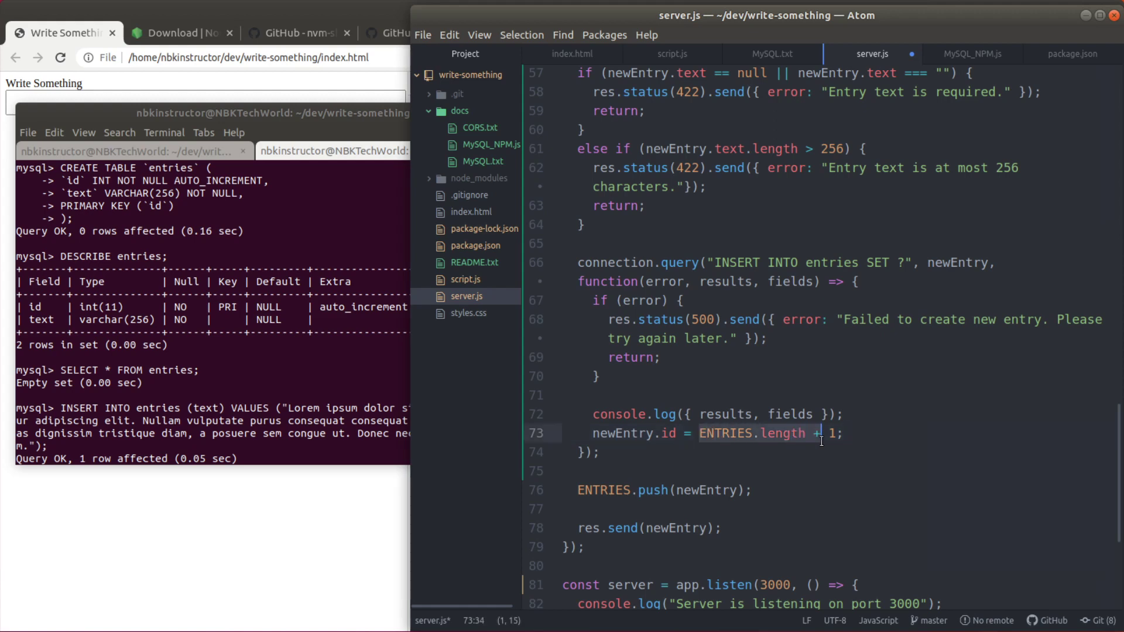
pyautogui.click(972, 53)
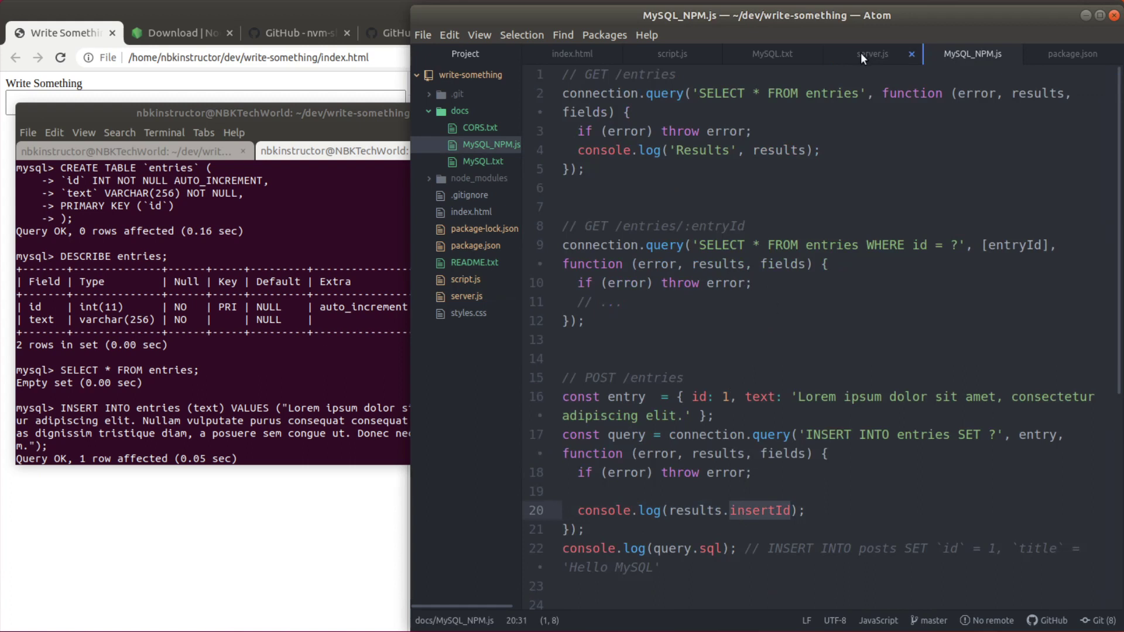
pyautogui.click(871, 54)
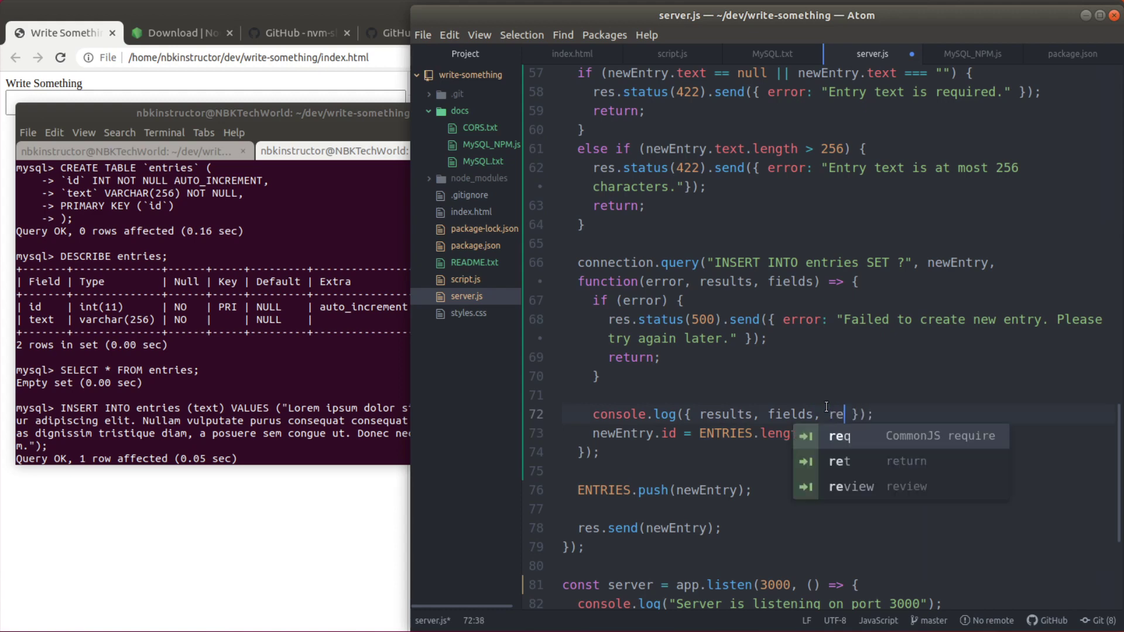
# Log resultsId: results.insertId and send newEntry with res.send from inside the callback
pyautogui.write('sultsId: results')
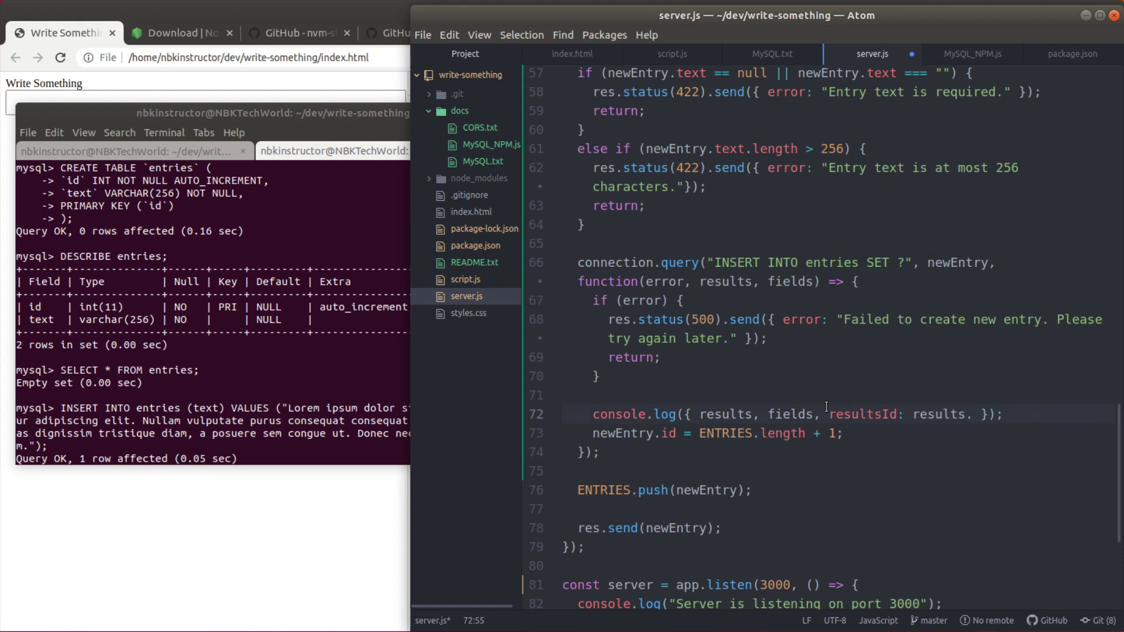
pyautogui.write('.insertId')
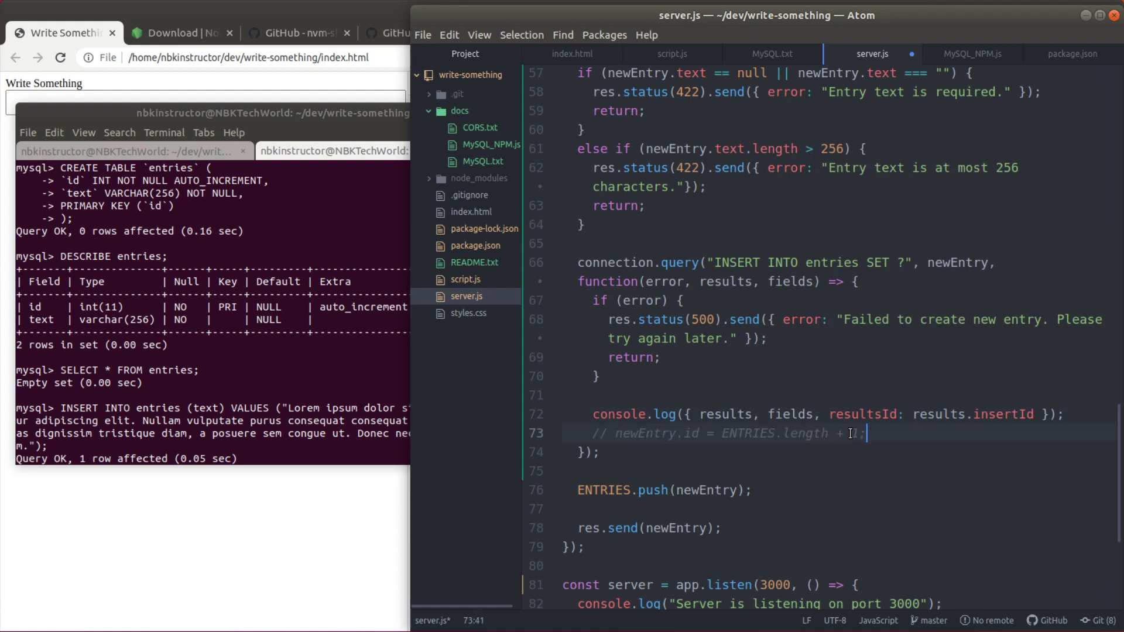
pyautogui.click(727, 489)
pyautogui.write('// ')
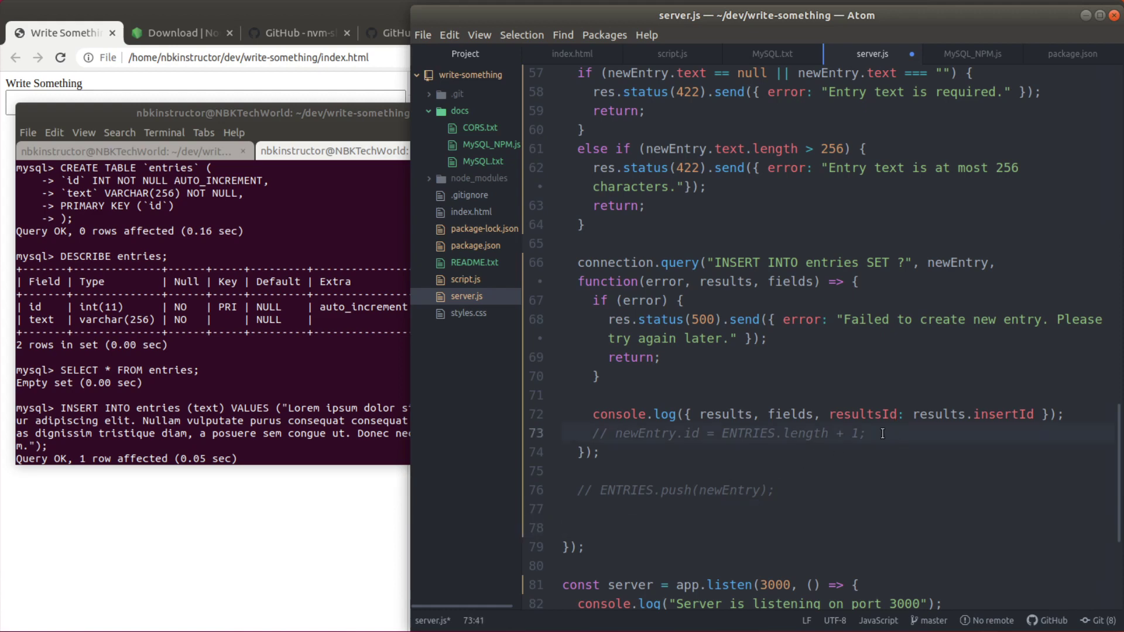
pyautogui.write('res.send(newEntry);')
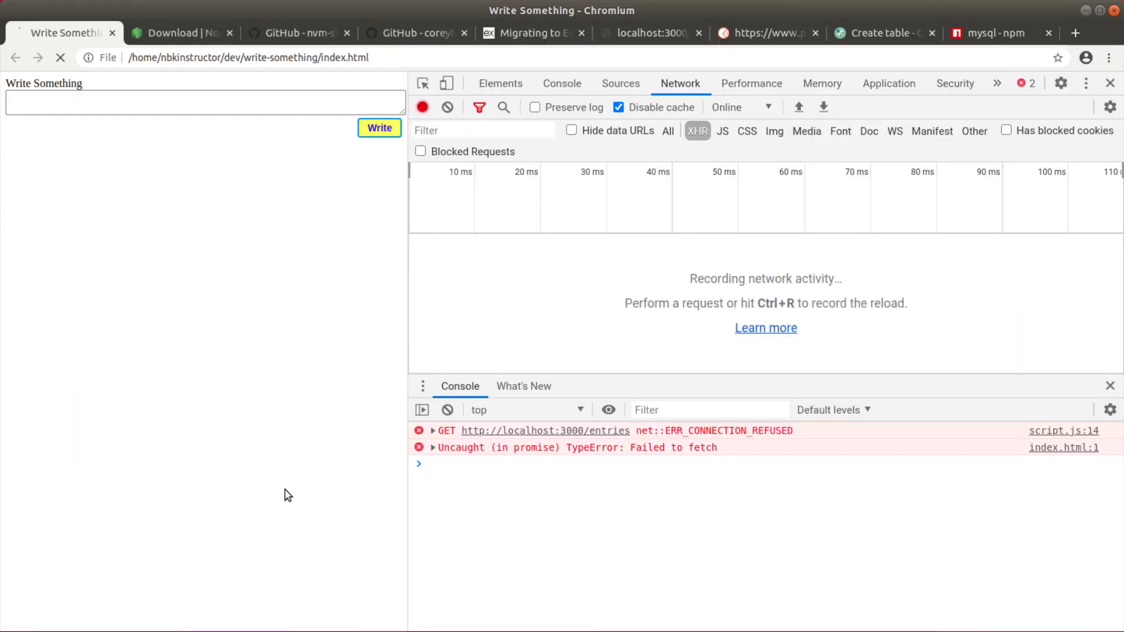
# Write a test entry in the textbox and submit it with the Write button
pyautogui.click(379, 128)
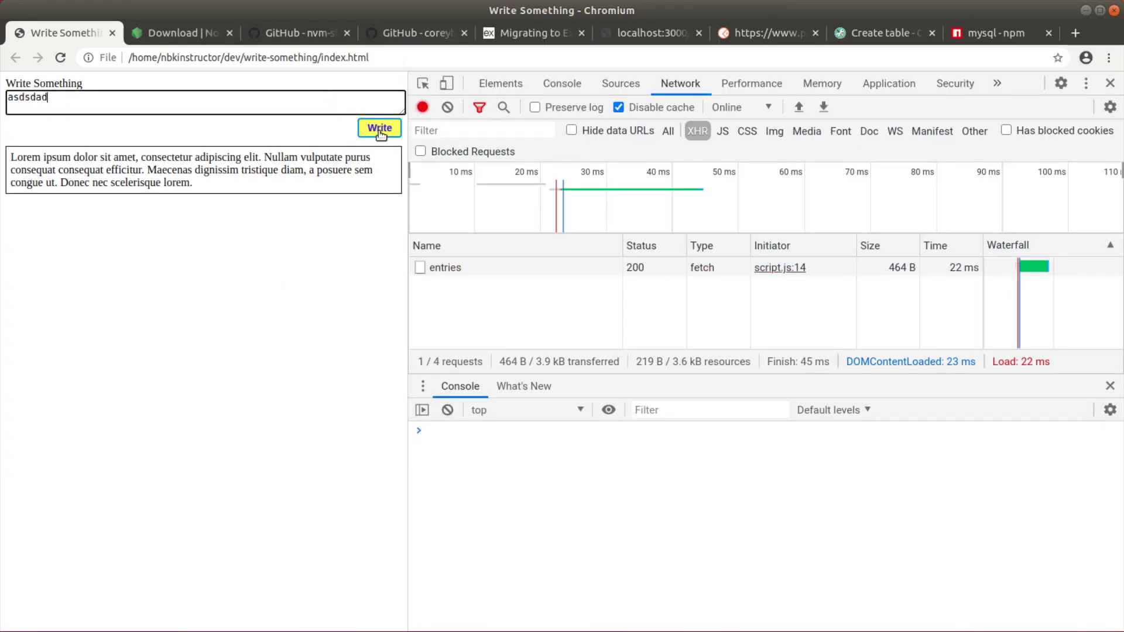
pyautogui.click(380, 127)
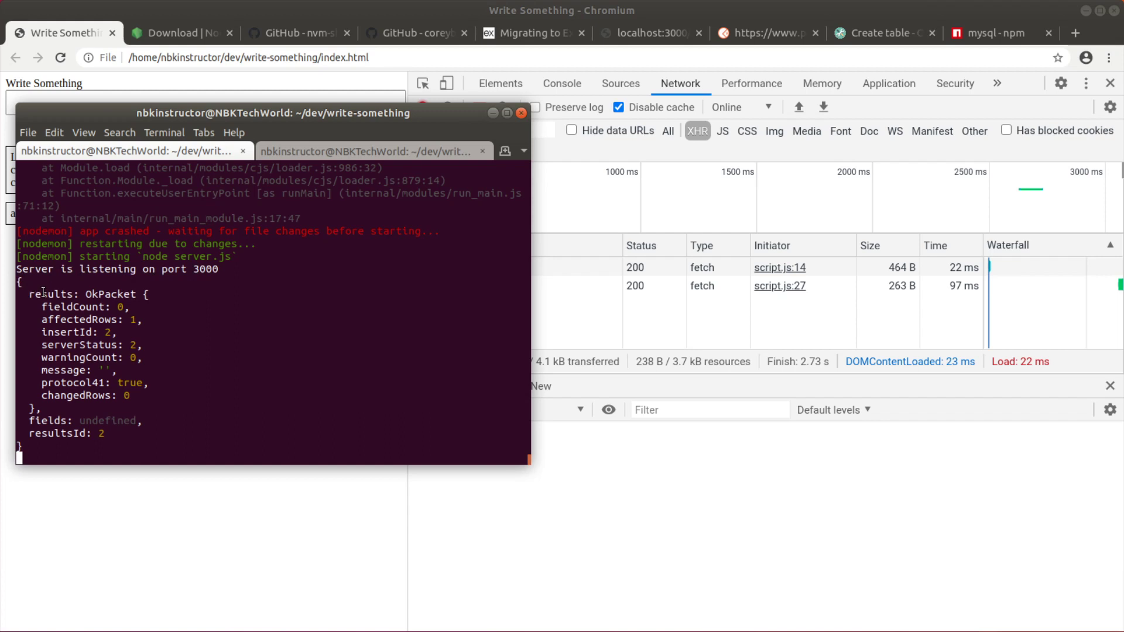
pyautogui.doubleClick(110, 294)
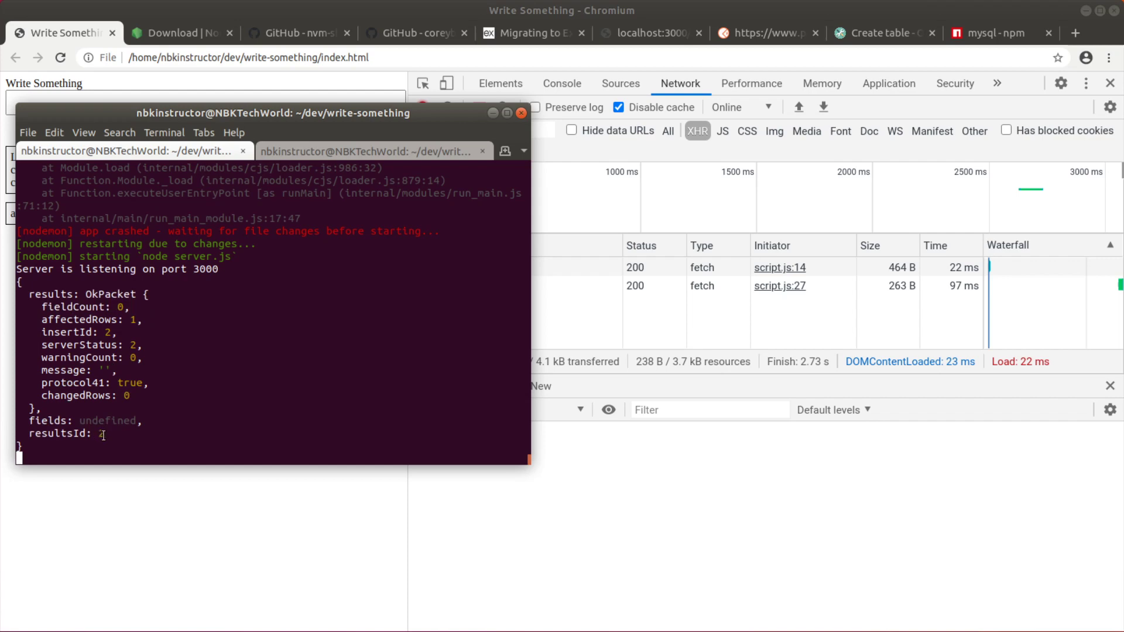
pyautogui.click(371, 151)
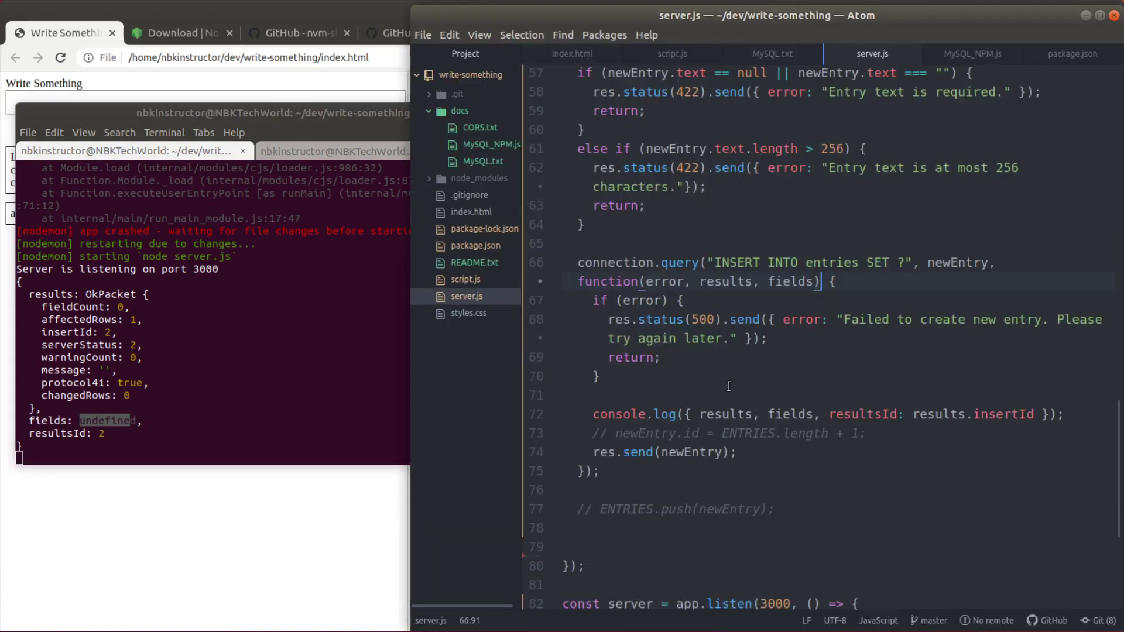
# Return from Chromium DevTools to the Atom window editing server.js
pyautogui.click(717, 394)
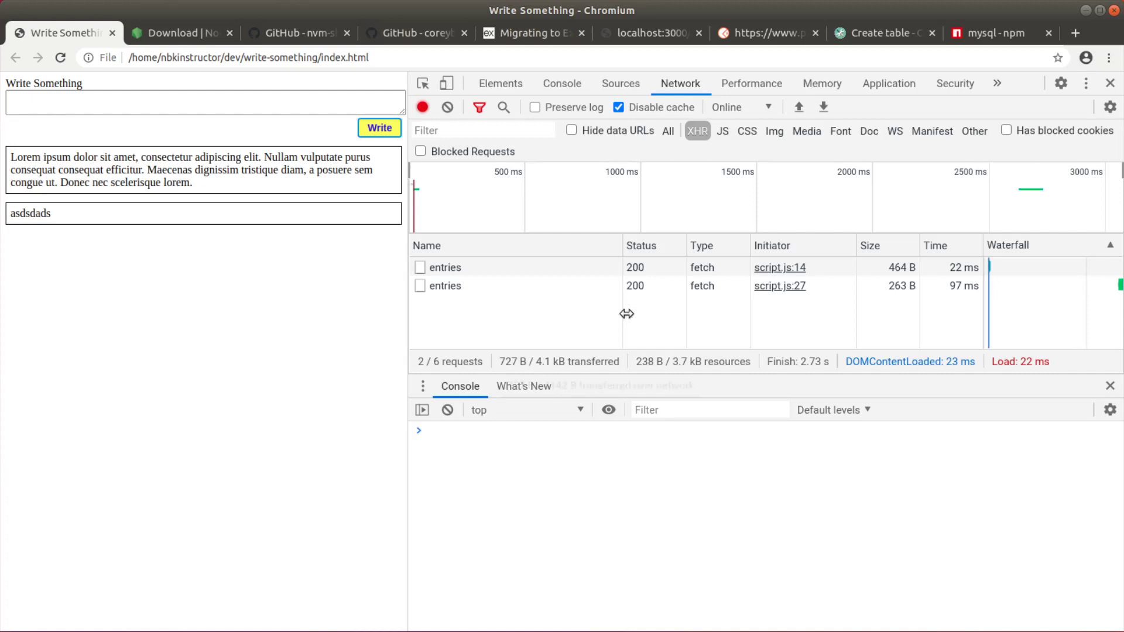
pyautogui.moveTo(529, 285)
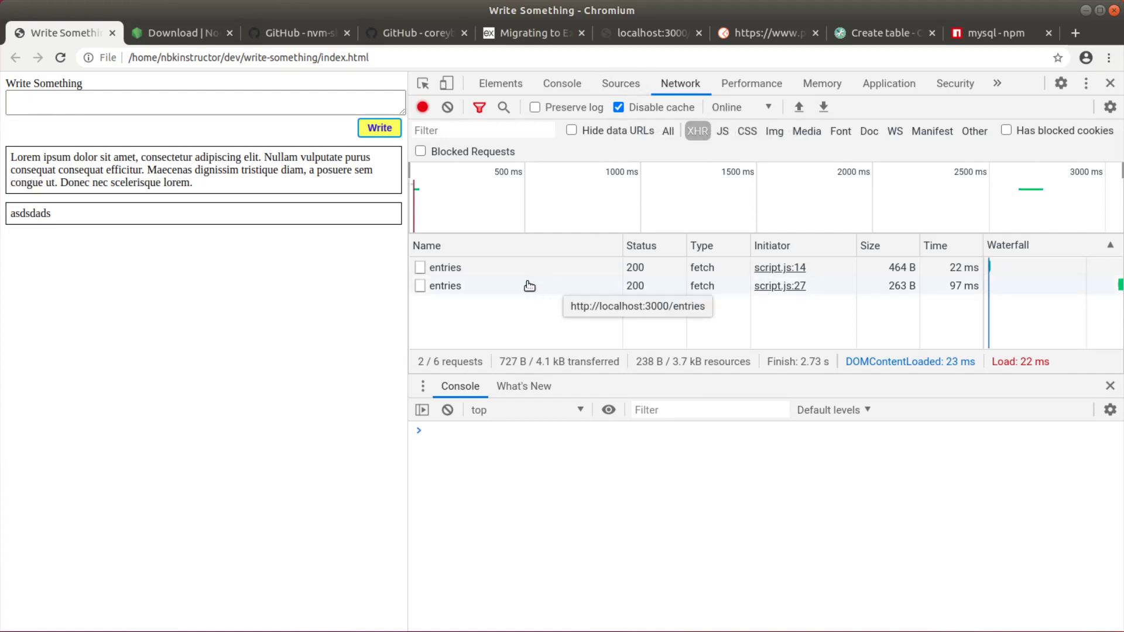
pyautogui.click(445, 286)
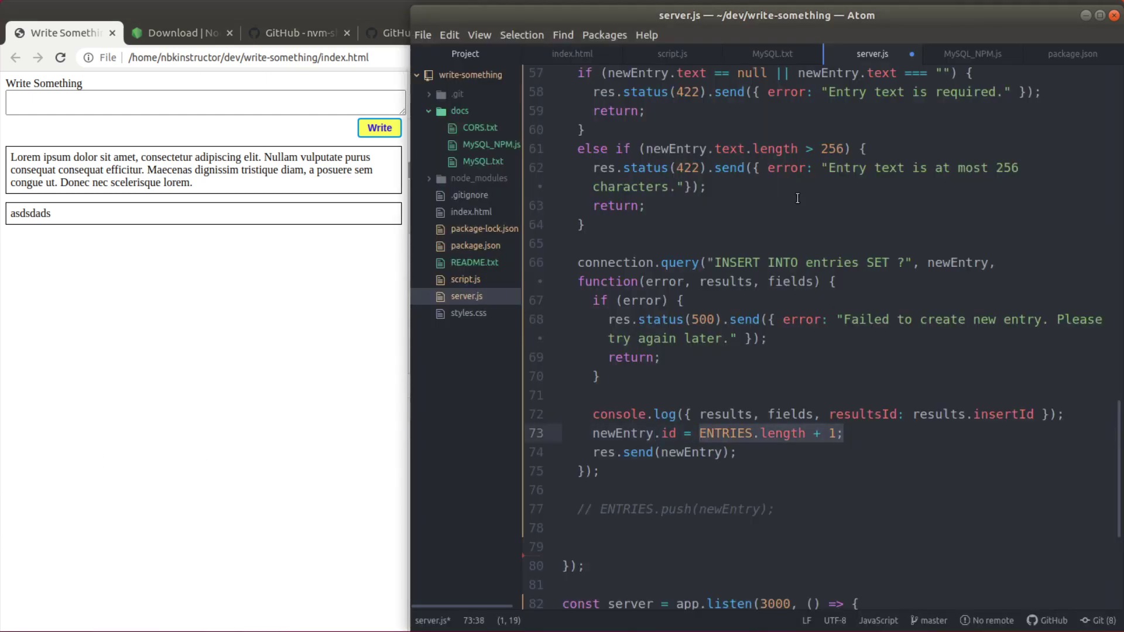
# Replace ENTRIES.length + 1 with results.insertId in the newEntry.id assignment
pyautogui.click(915, 413)
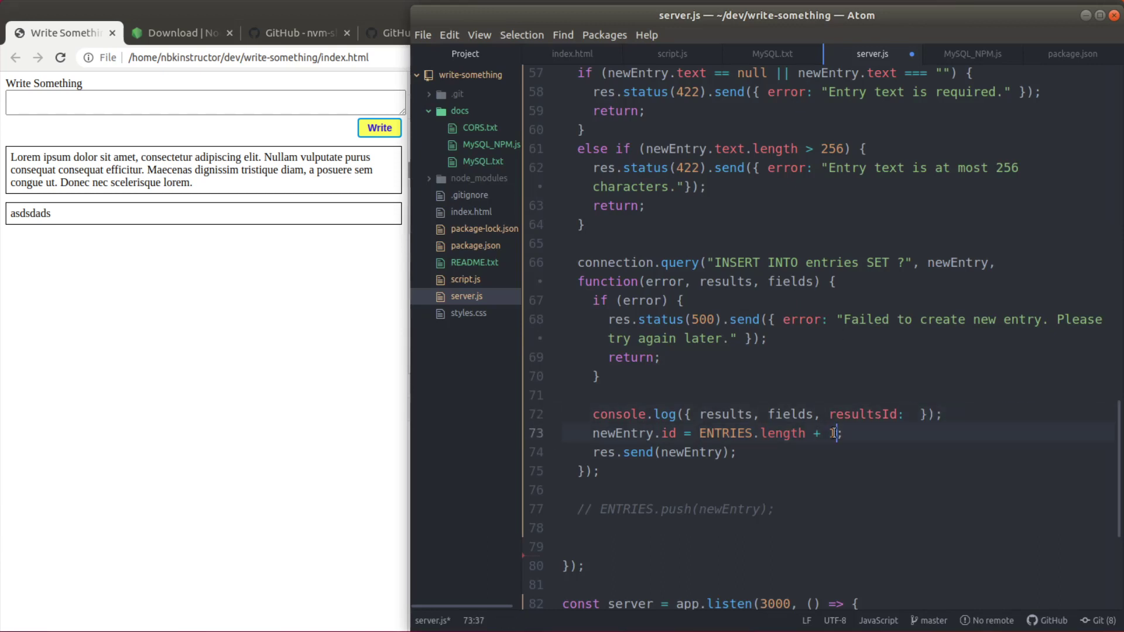
pyautogui.write('results.insertId')
pyautogui.write('ENTRIES')
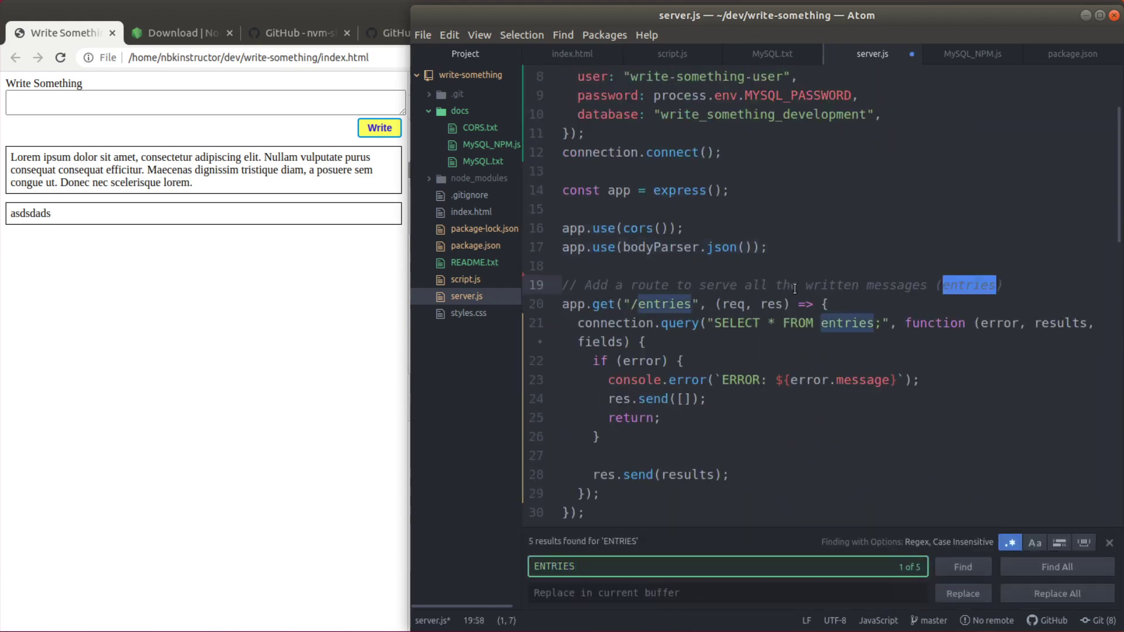
# Turn off regex for the ENTRIES search, dismiss the find bar, and switch to GNOME Terminal
pyautogui.click(1008, 542)
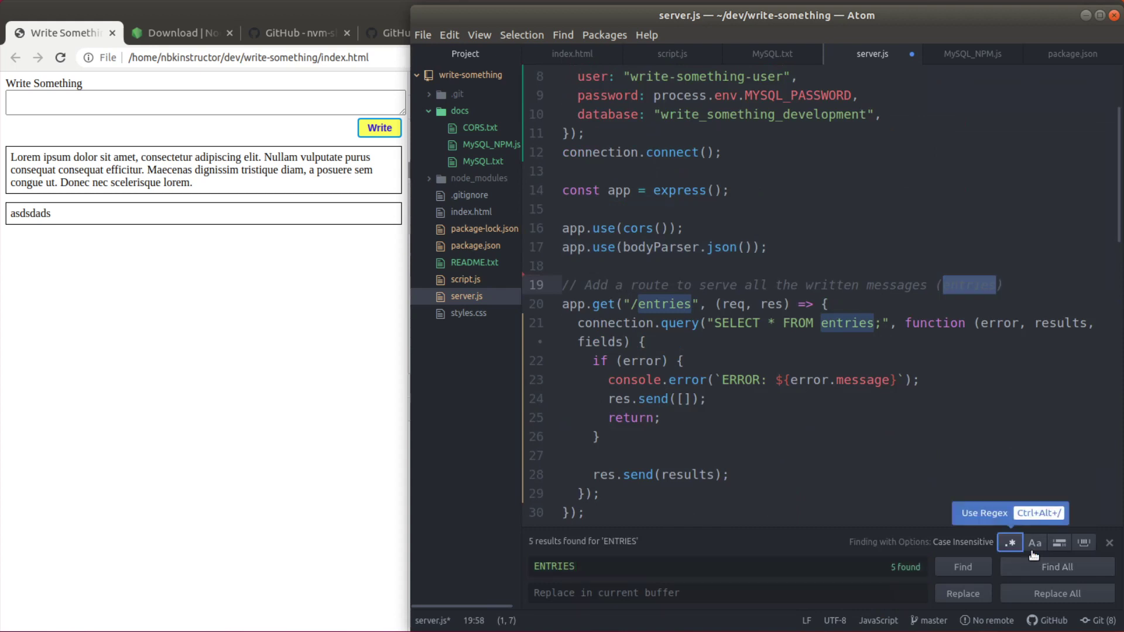
pyautogui.click(1034, 542)
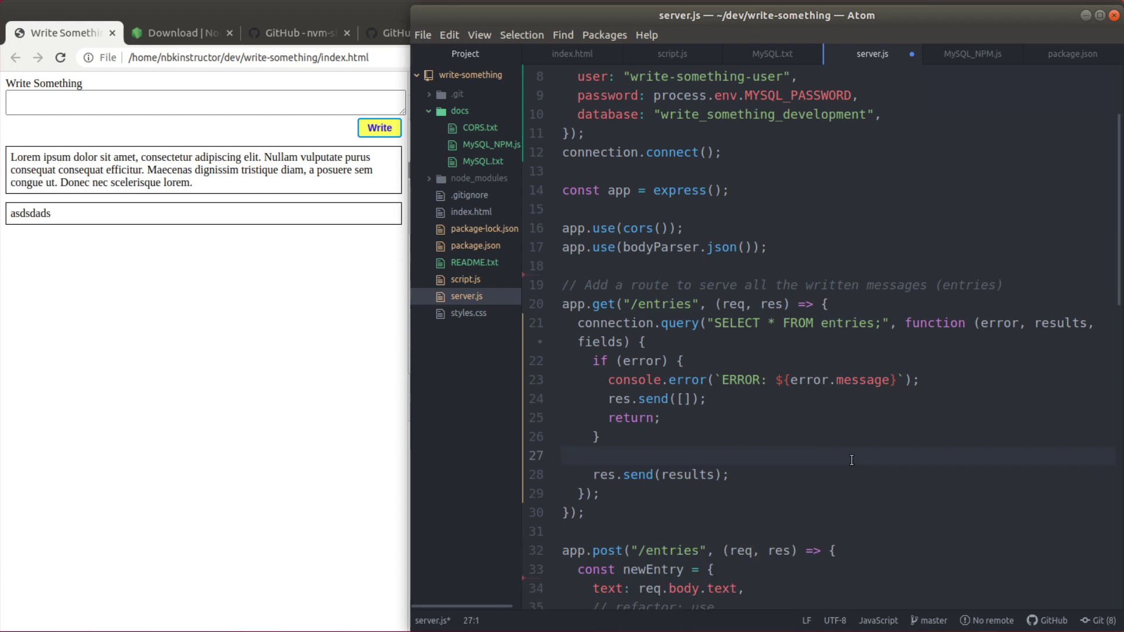
pyautogui.click(563, 456)
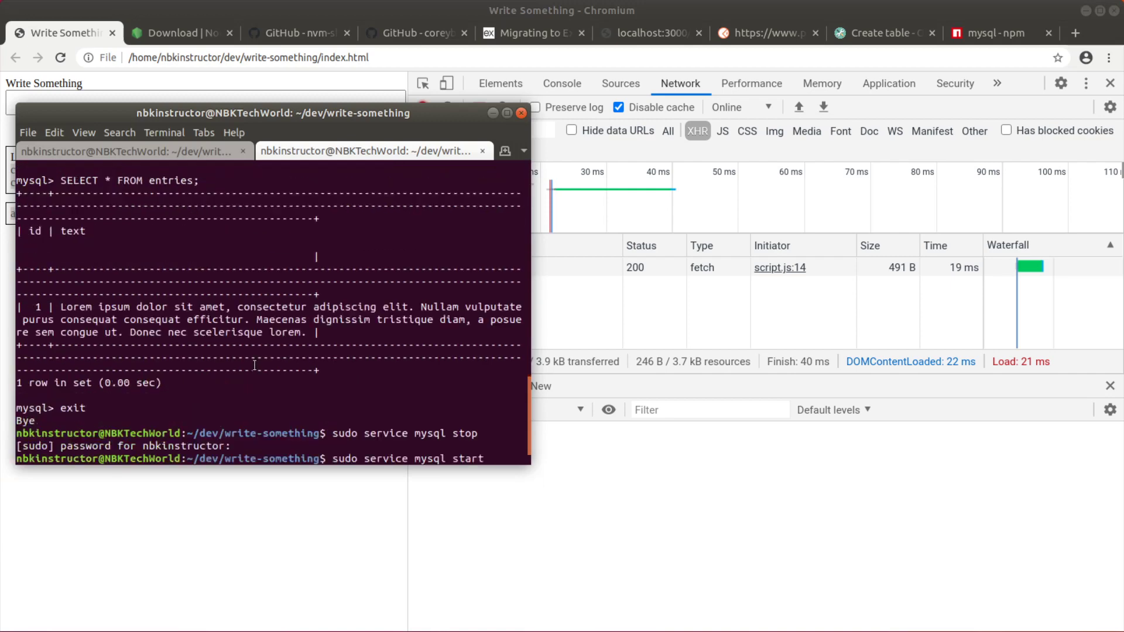
# Restart MySQL, query write_something_development.entries to see the asdsdads row with id 2, then return to the server tab
pyautogui.press('Return')
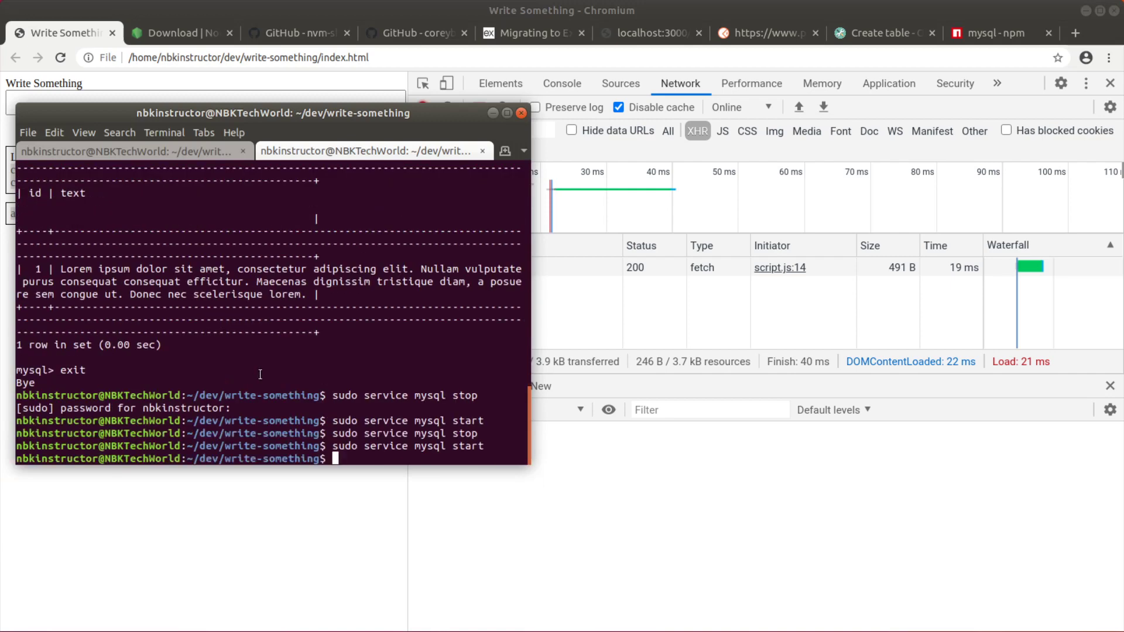
pyautogui.write('sudo mysql')
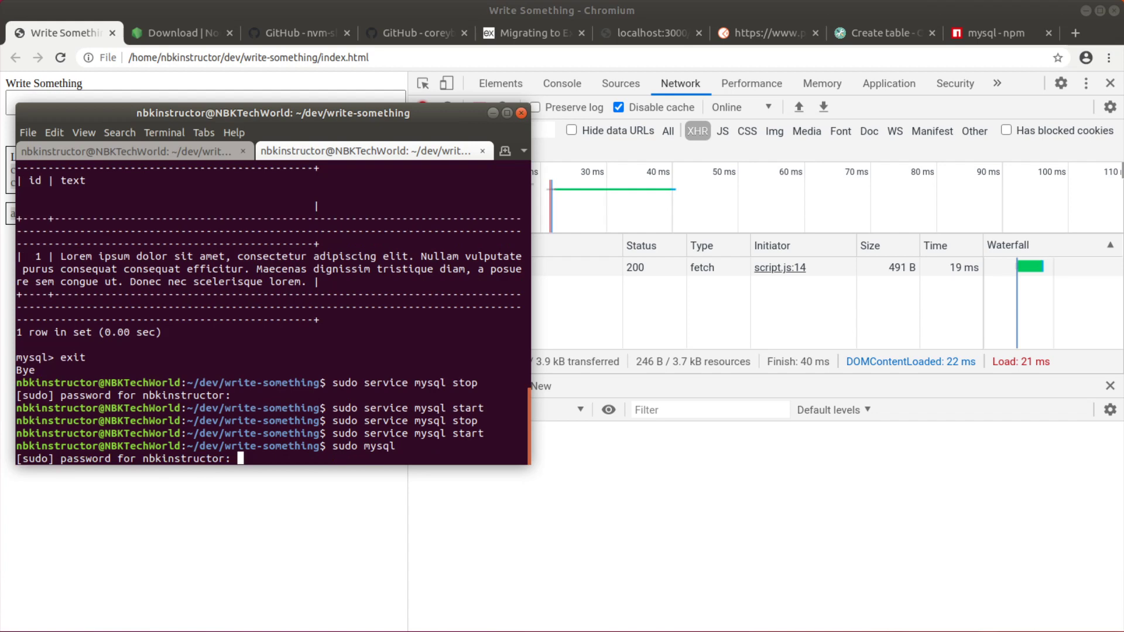
pyautogui.write('SELECT * FROM write_something_development.entries;')
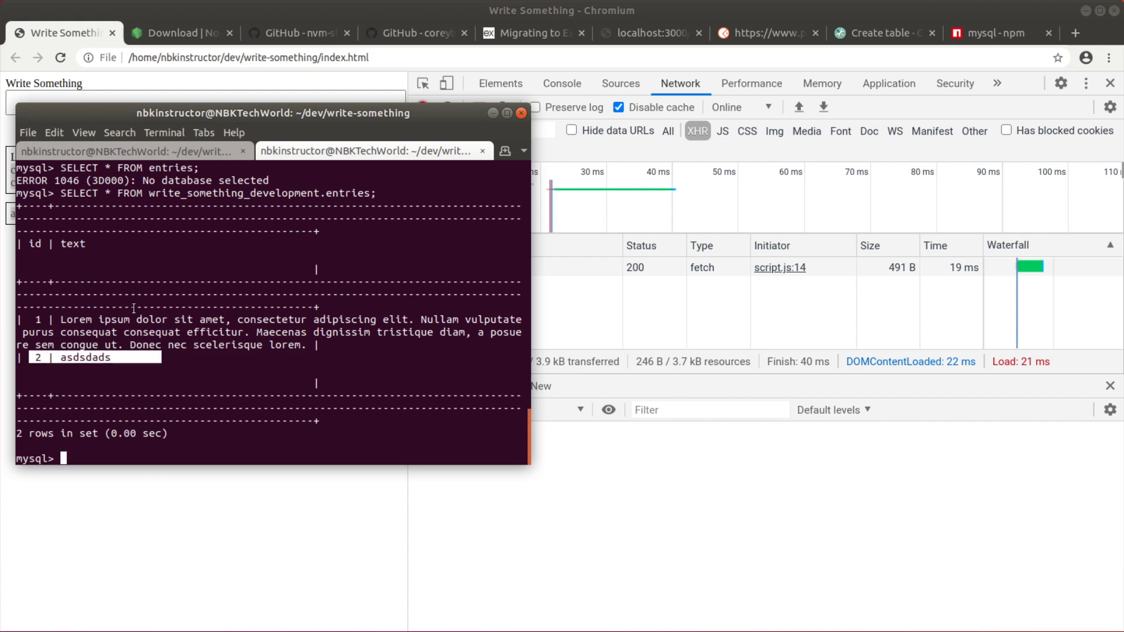
pyautogui.click(373, 151)
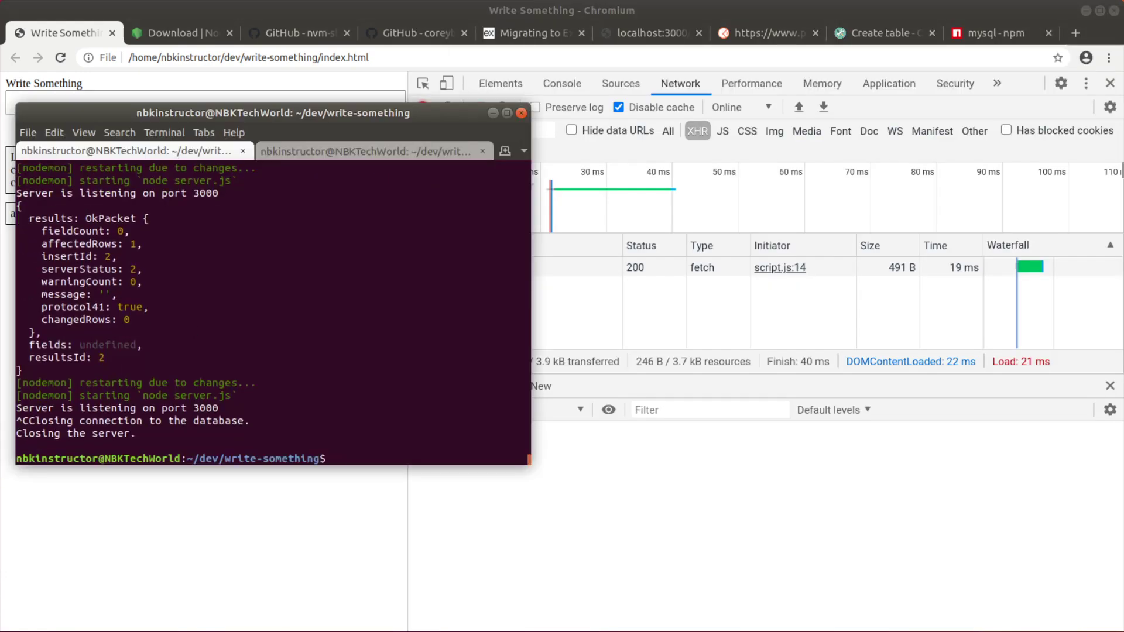
# Relaunch the dev server with npm run dev and reload the Write Something page
pyautogui.write('npm run dev')
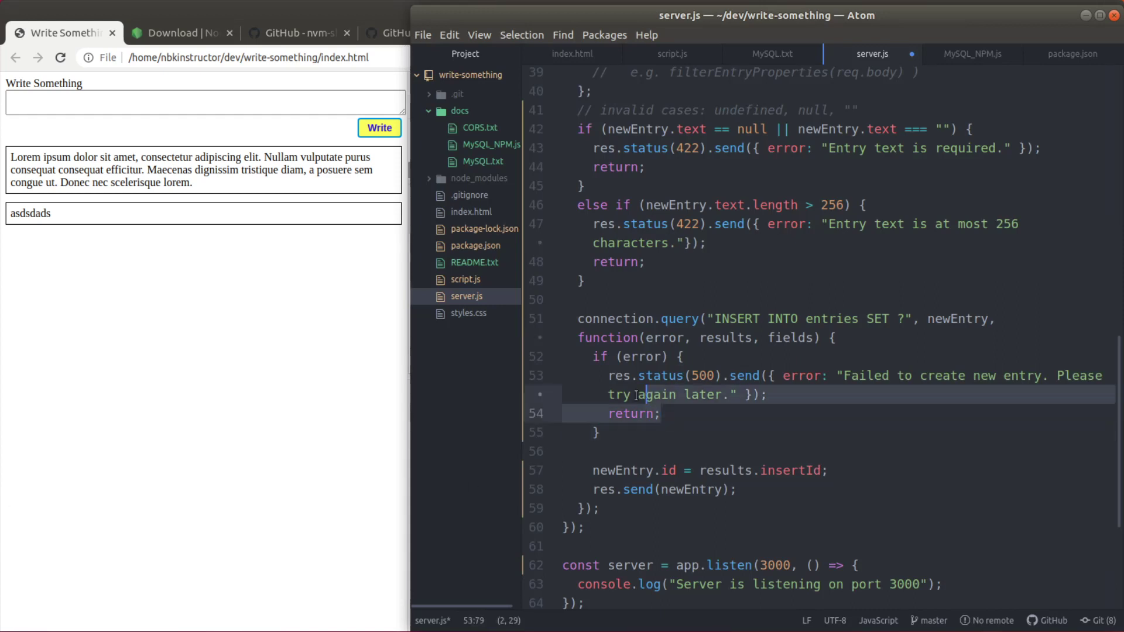
pyautogui.write('sasdsa')
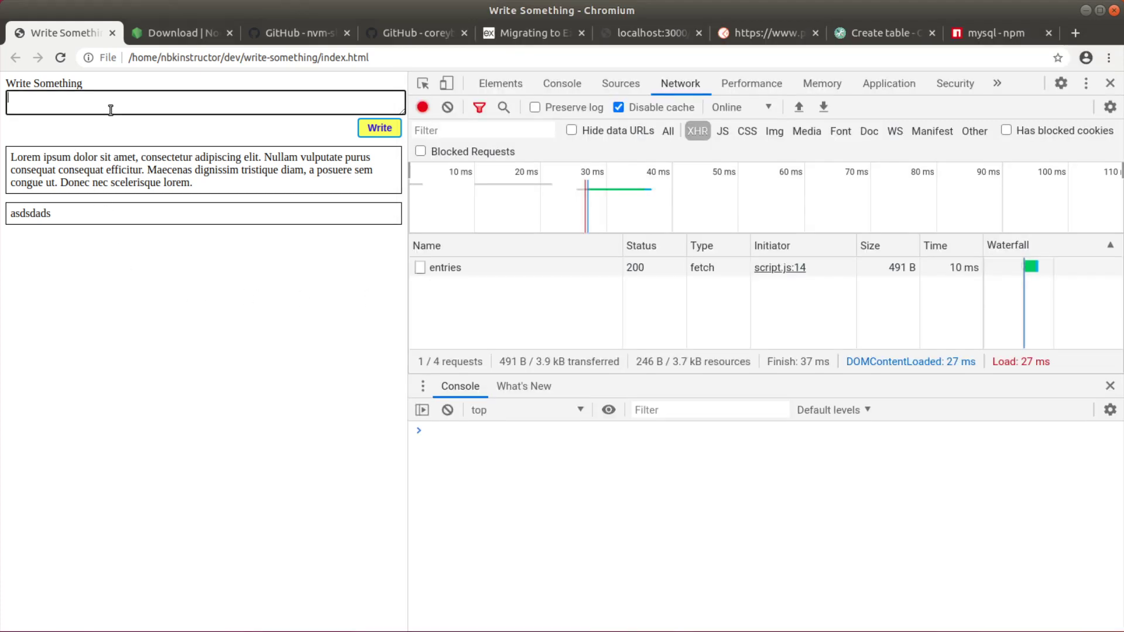
# Submit a new entry, which fails with a 500 and 'Failed to create new entry'
pyautogui.click(380, 127)
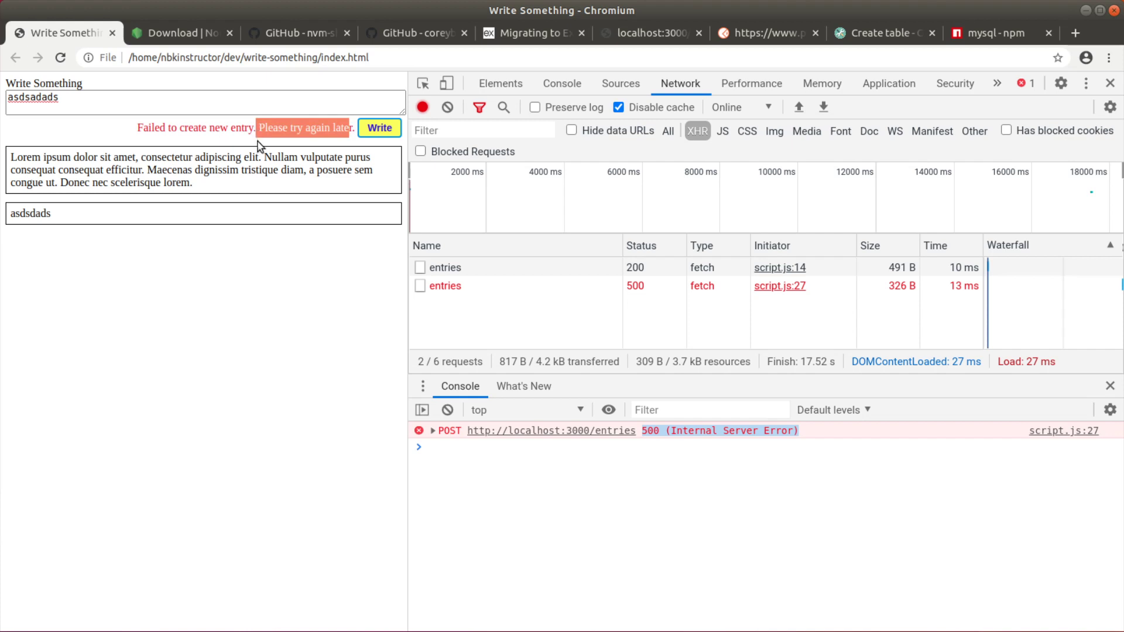
pyautogui.moveTo(280, 293)
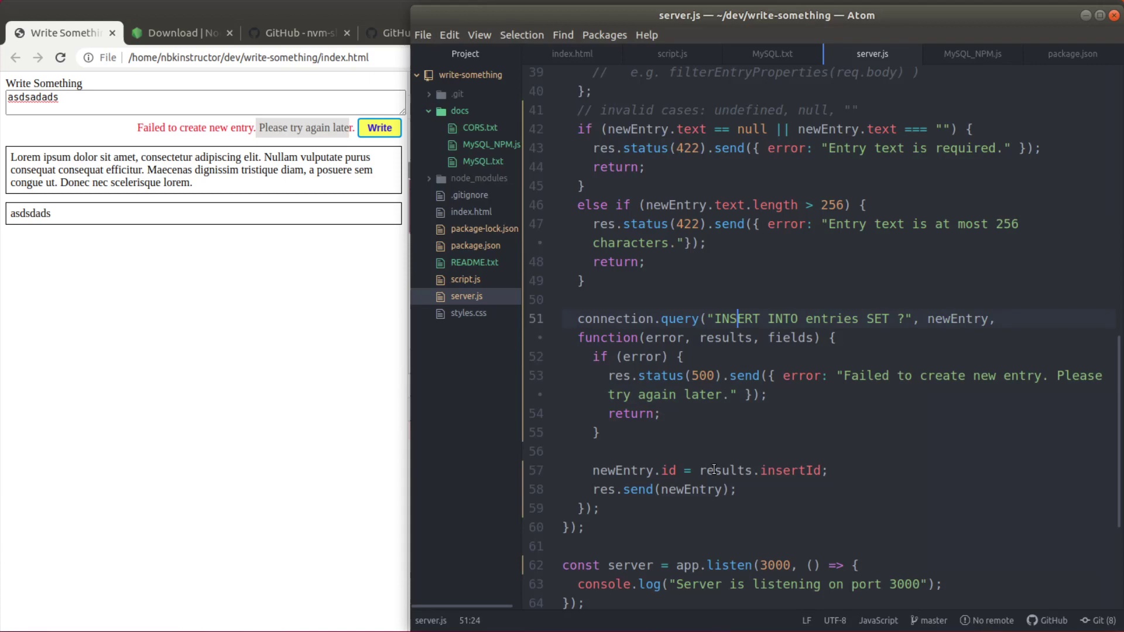
pyautogui.scroll(-3)
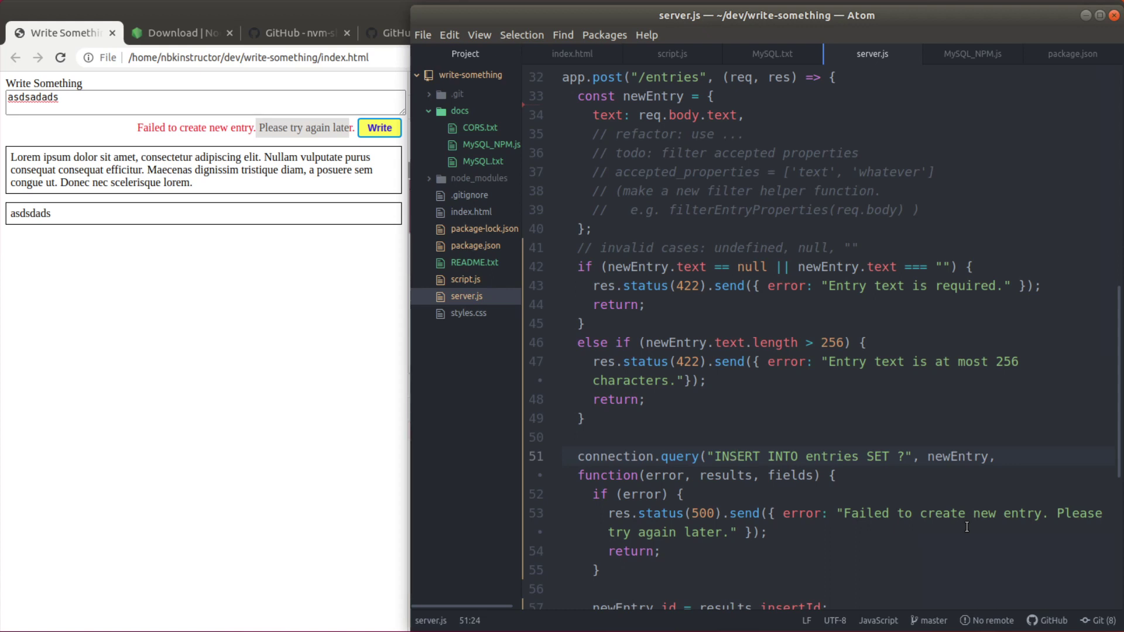
pyautogui.click(736, 457)
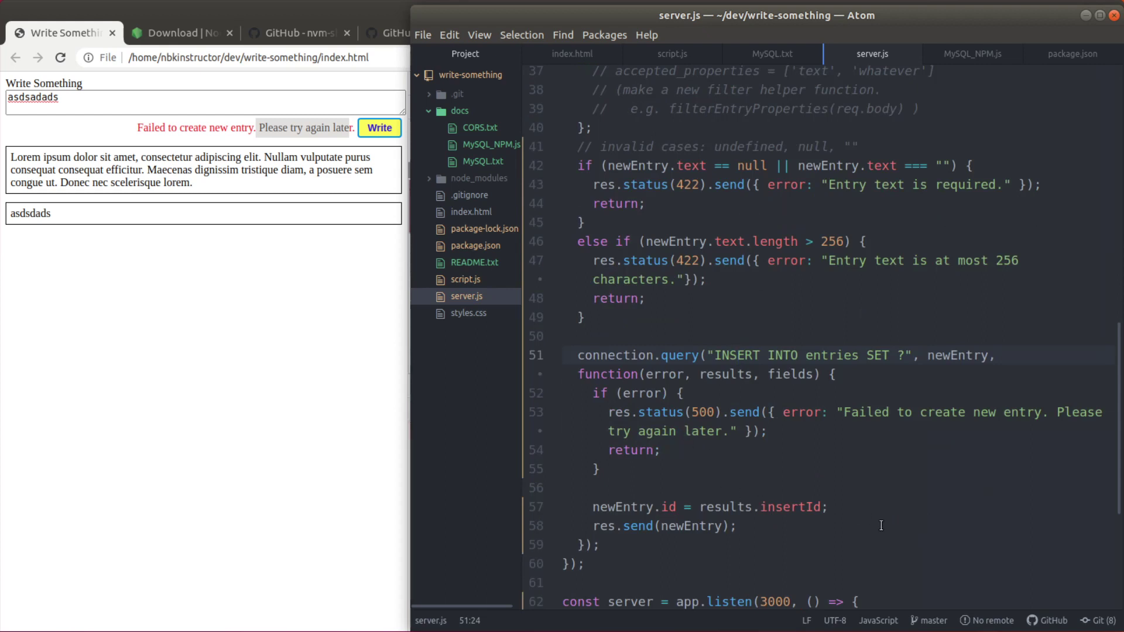
pyautogui.click(723, 355)
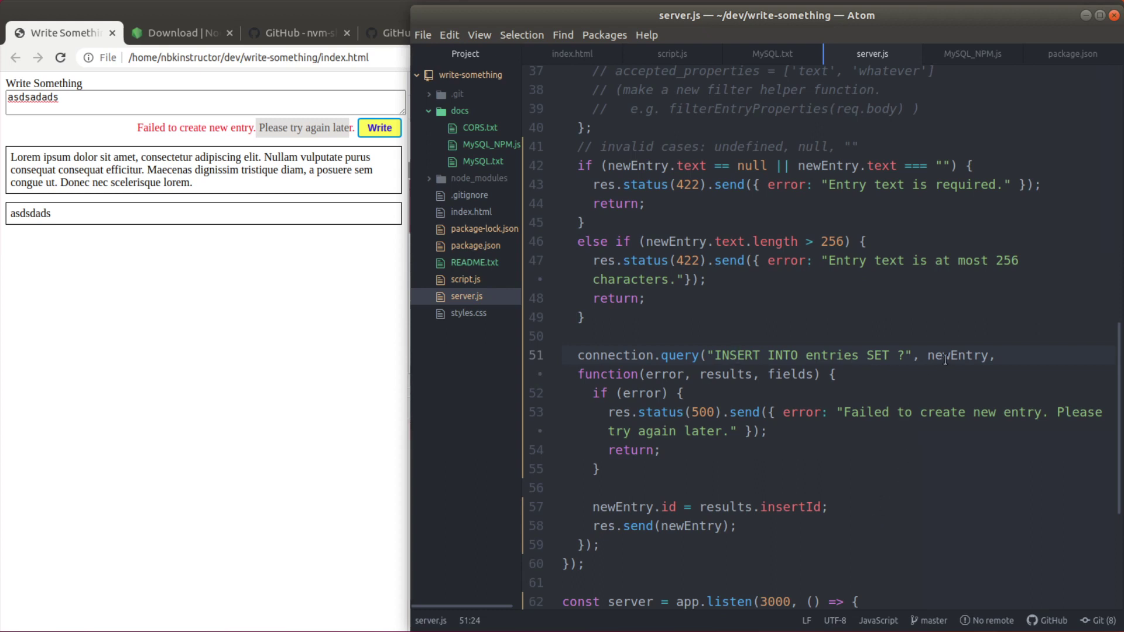
pyautogui.doubleClick(957, 355)
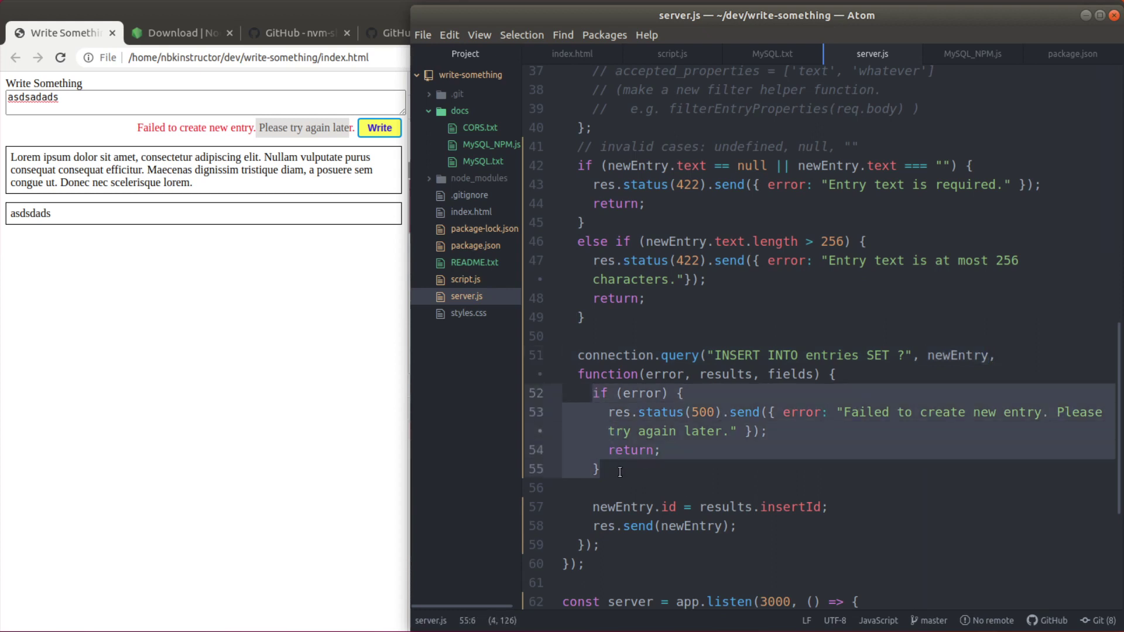
pyautogui.click(759, 507)
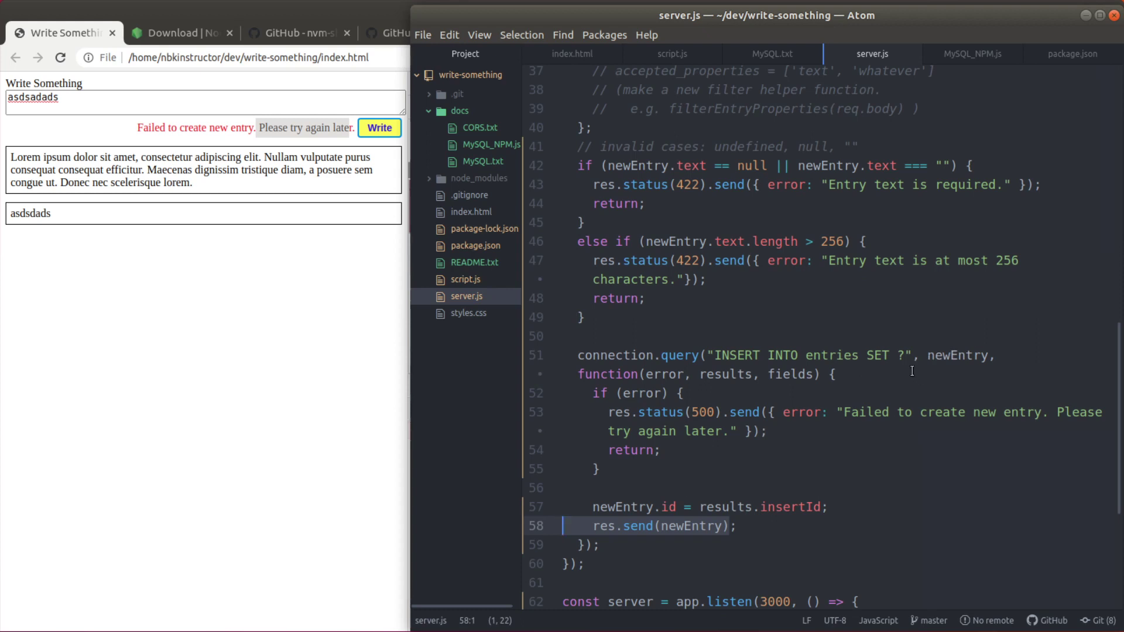
pyautogui.click(903, 355)
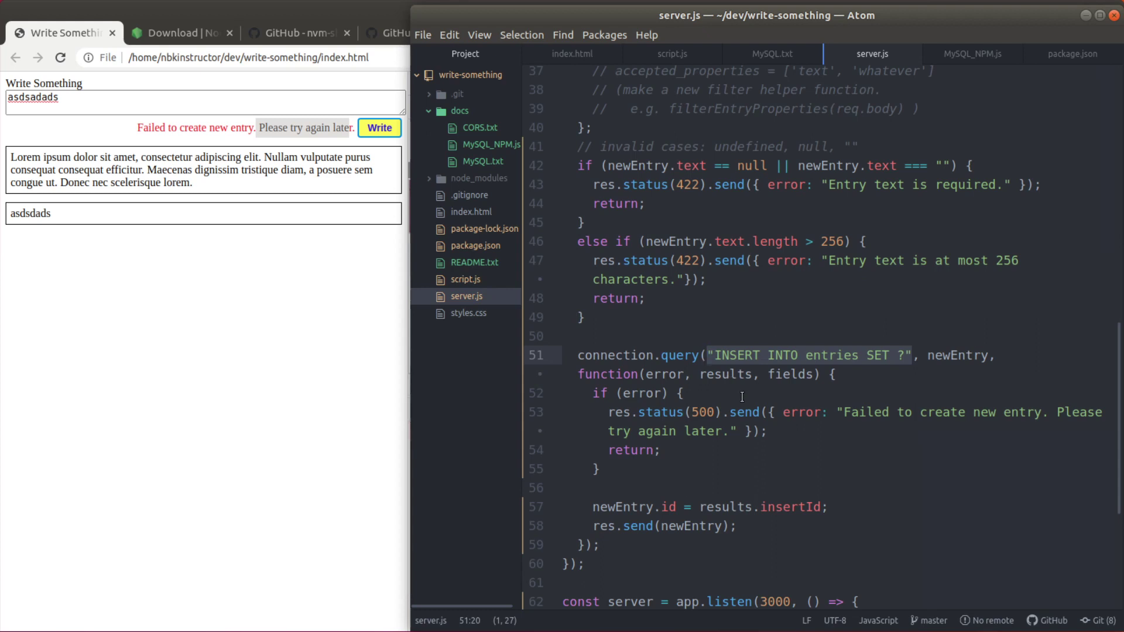
pyautogui.click(710, 355)
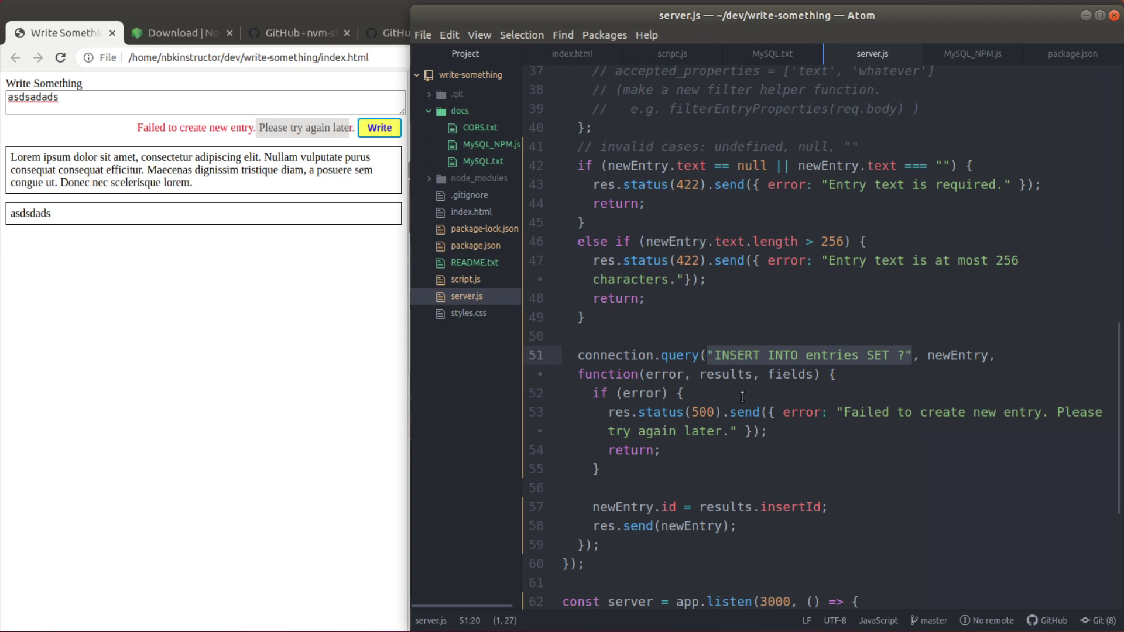
pyautogui.click(712, 354)
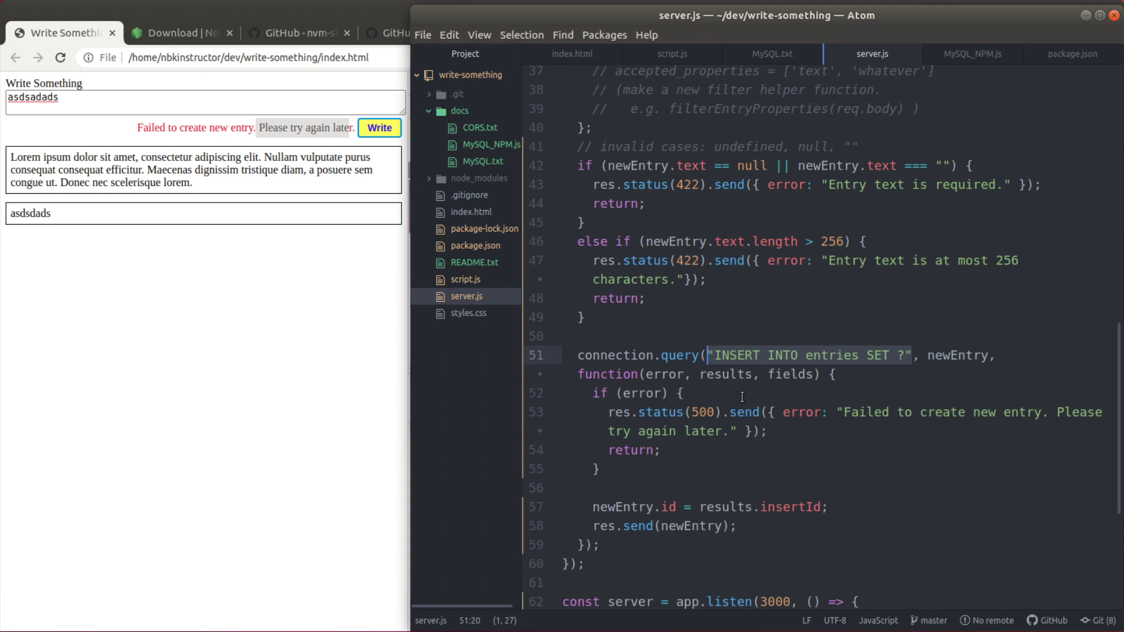
pyautogui.moveTo(831, 340)
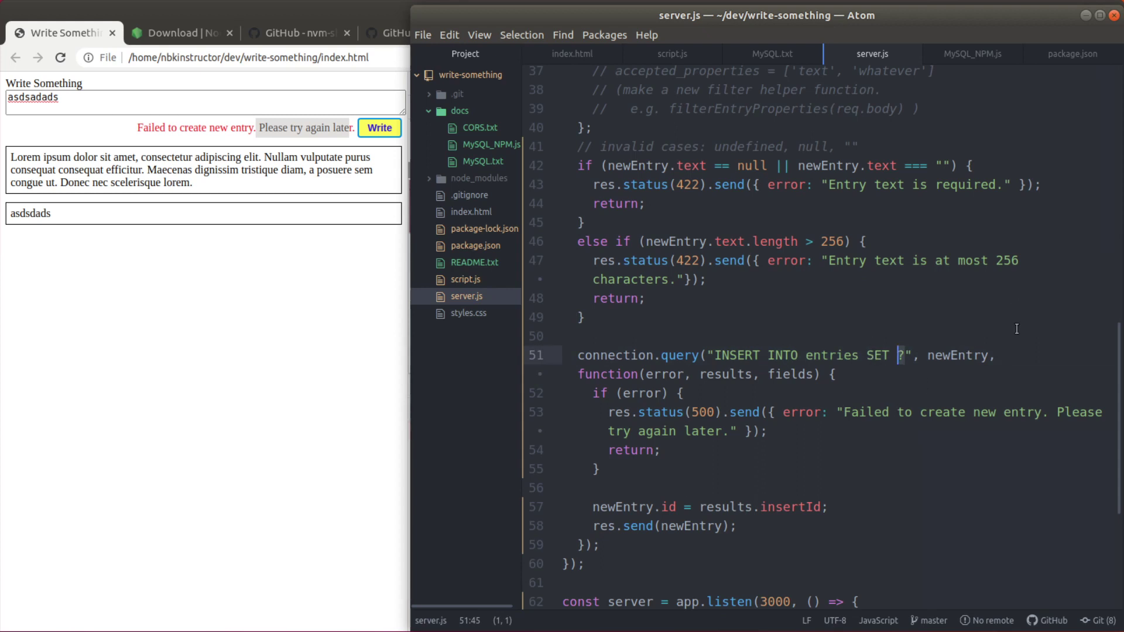
pyautogui.doubleClick(953, 354)
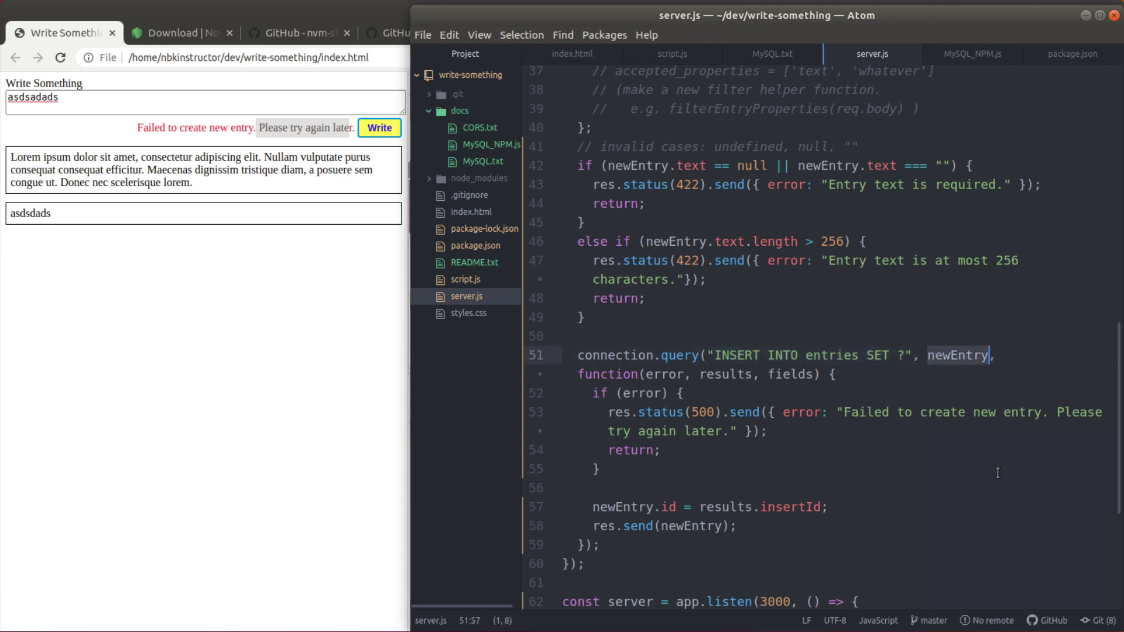
pyautogui.click(600, 468)
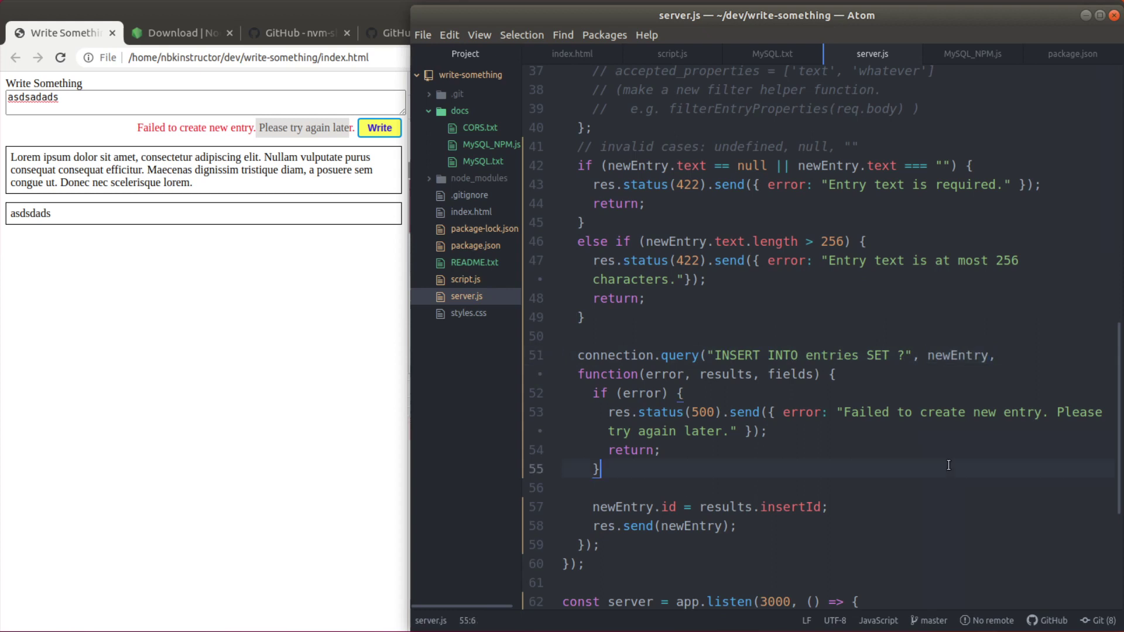